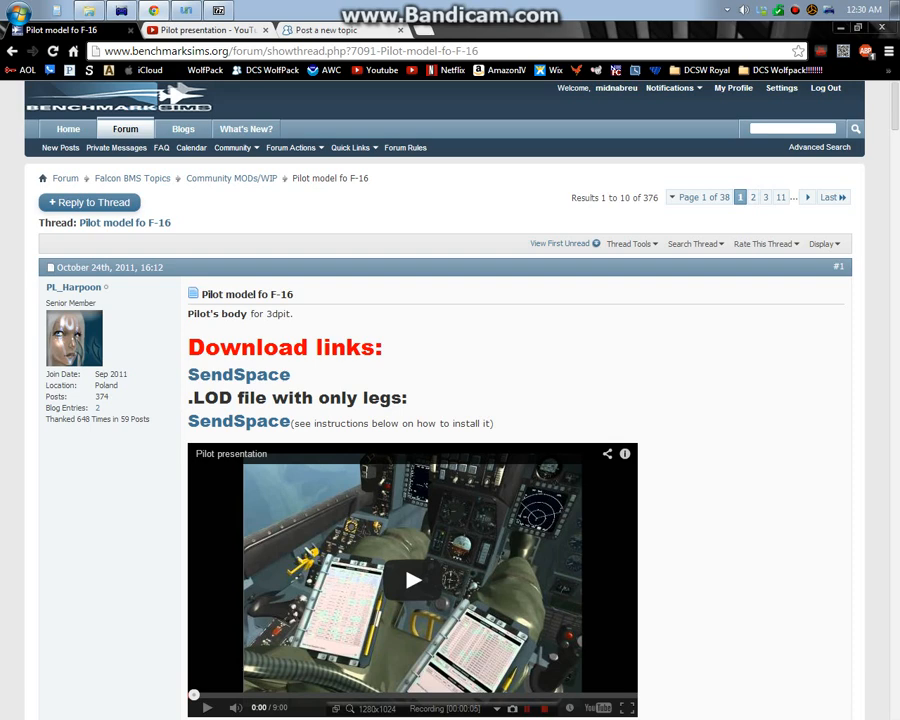
Switch from the kneeboard post to the pilot presentation video and back to the post preview
scroll(down, 3)
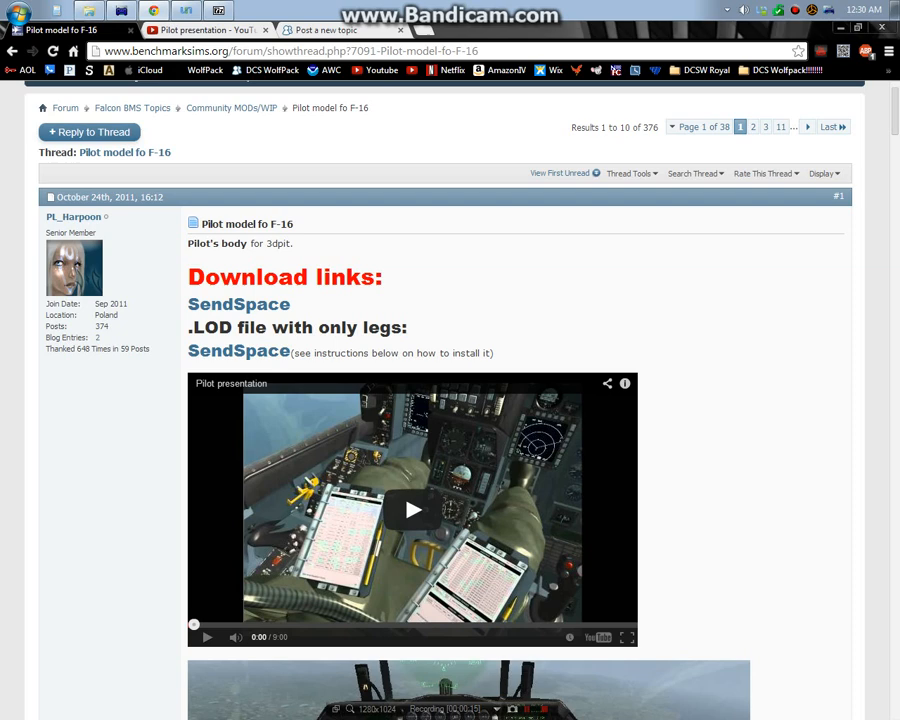
scroll(down, 3)
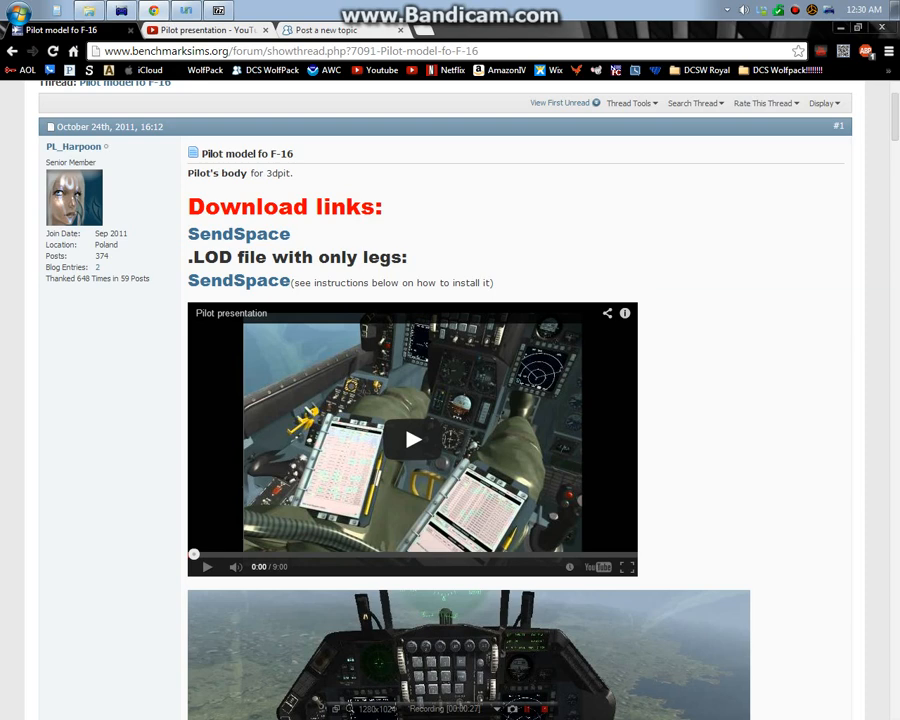
click(325, 22)
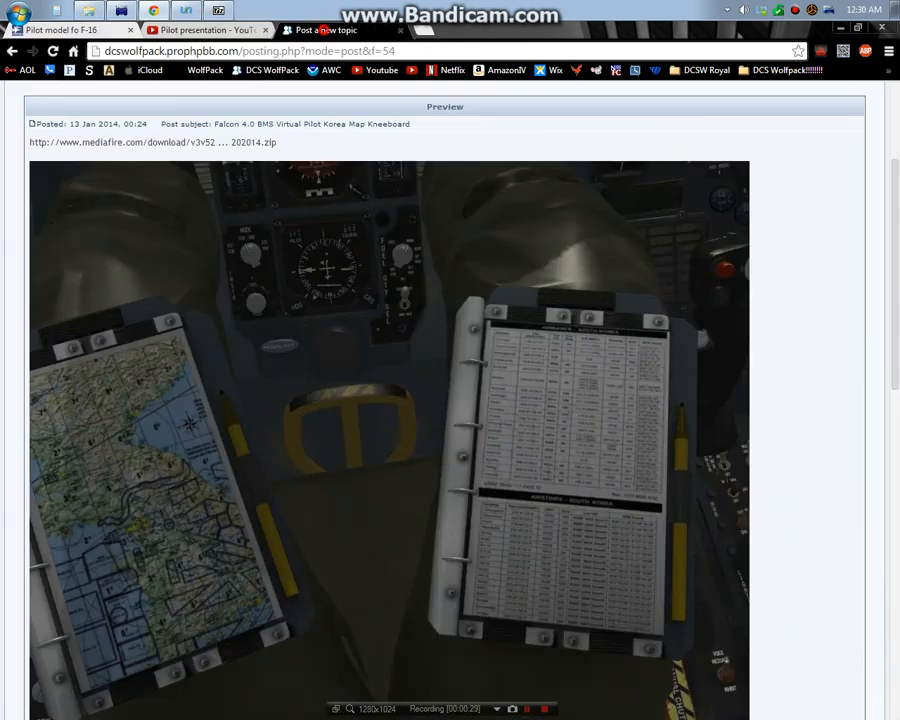
click(210, 32)
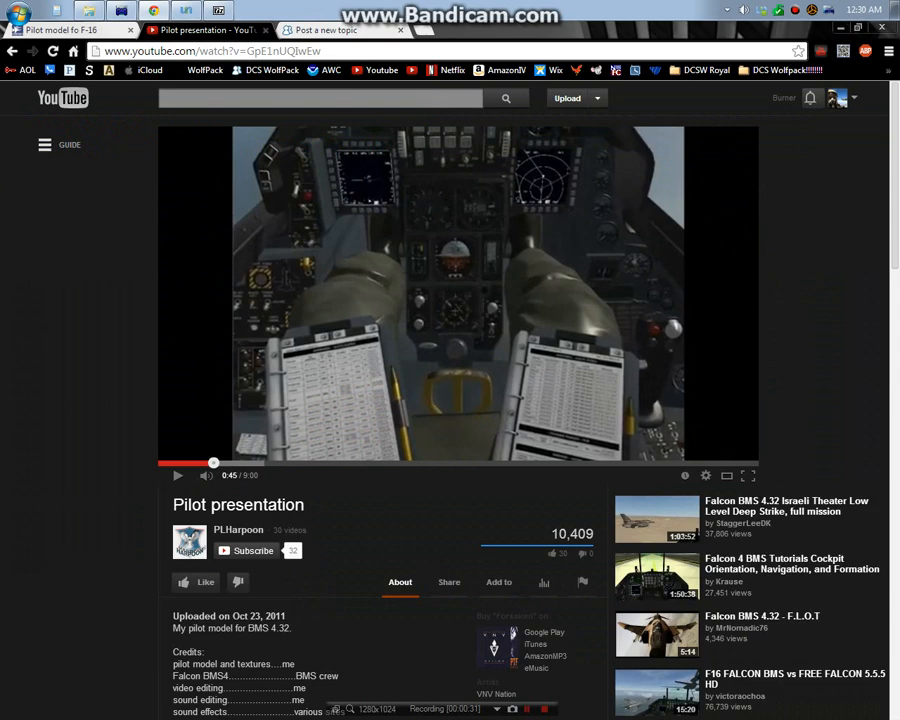
click(325, 30)
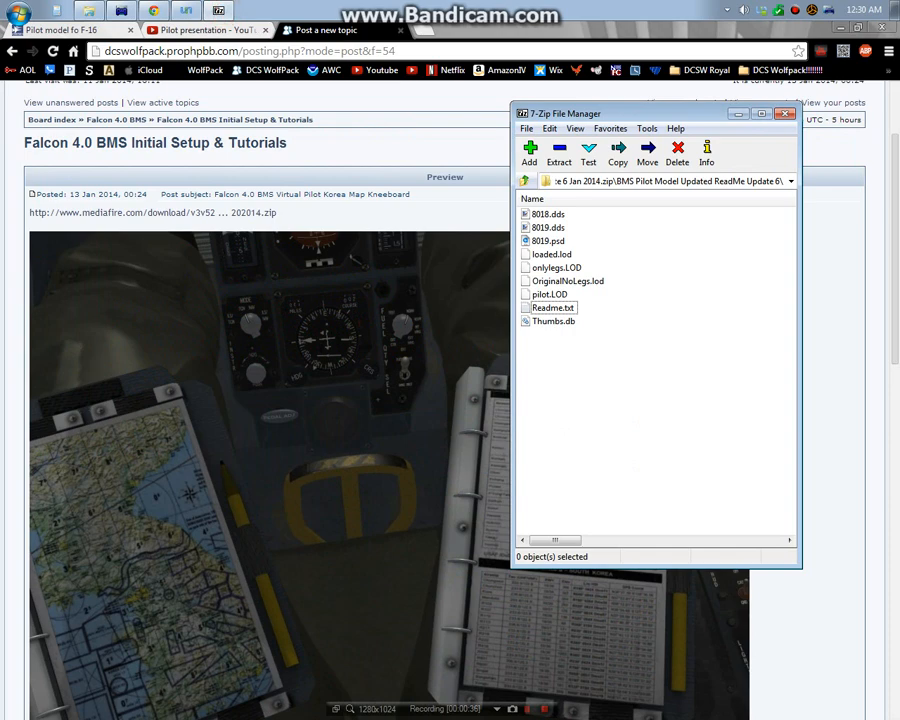
Select Readme.txt in the pilot model archive and minimize 7-Zip to reveal the forum post
double_click(553, 307)
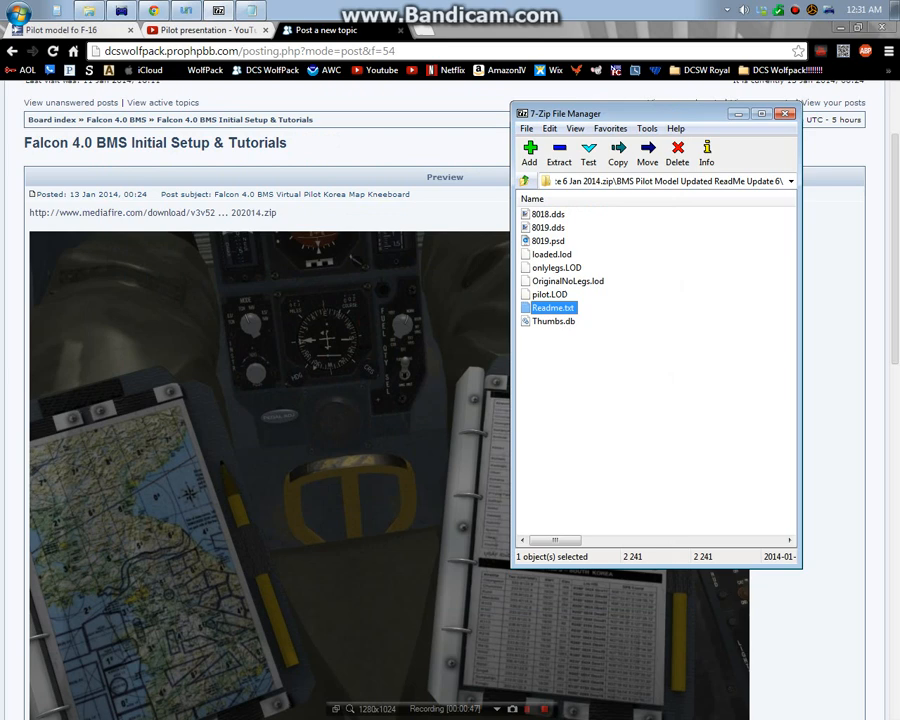
click(806, 116)
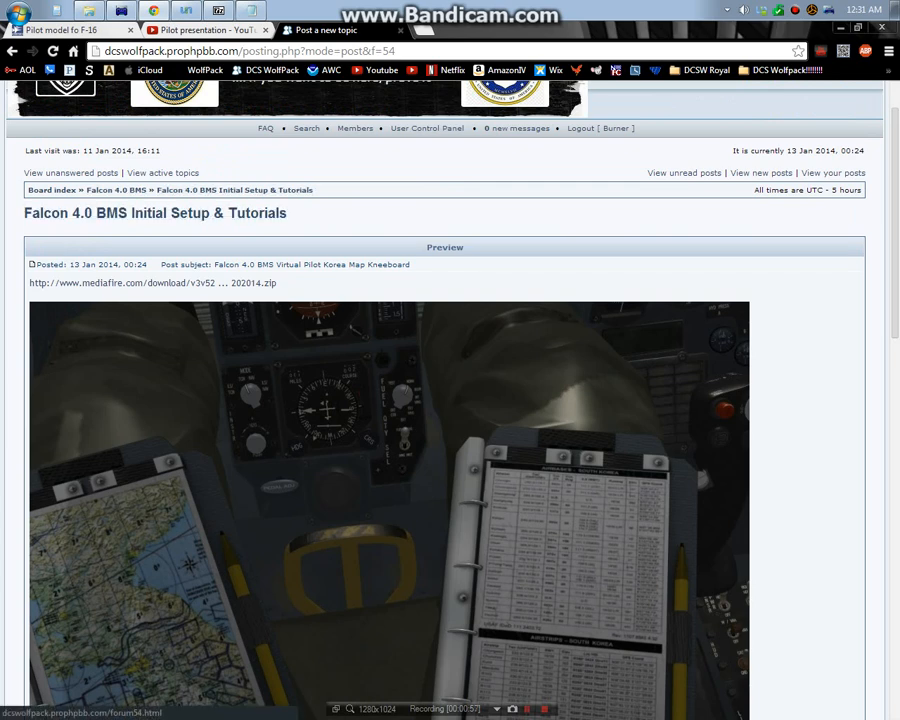
Scroll down through the DCS Wolfpack kneeboard post preview
scroll(down, 3)
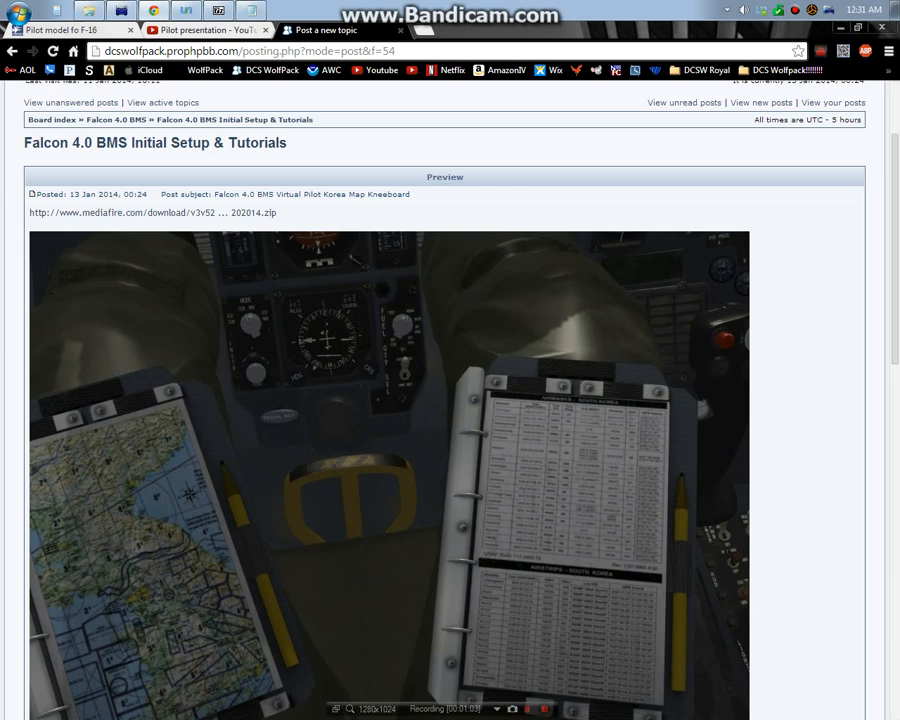
scroll(down, 3)
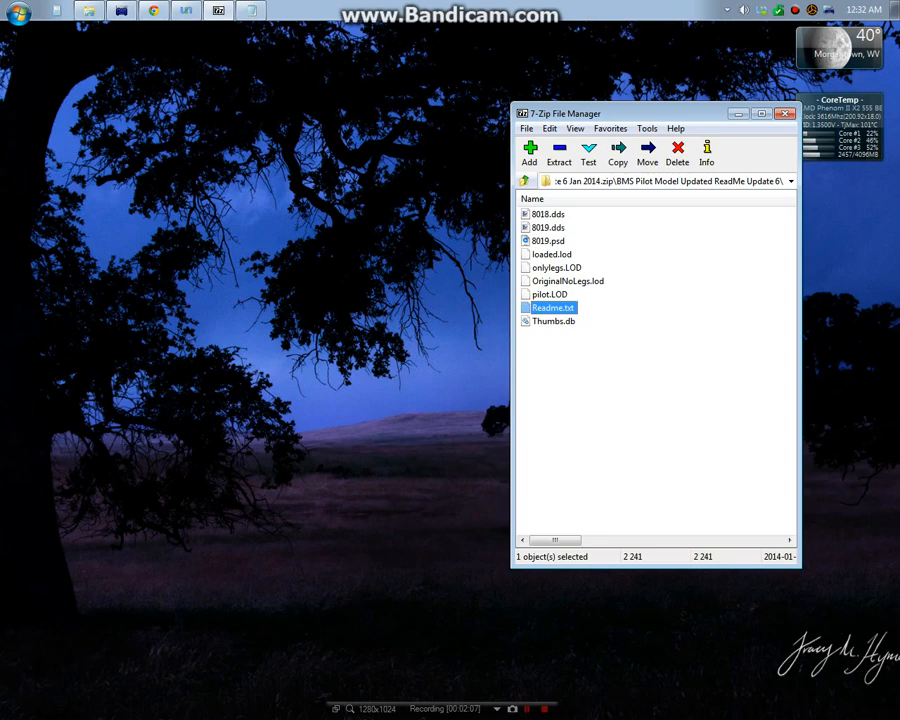
Open the archive's Readme.txt in Notepad and drag the windows aside for reading
double_click(550, 307)
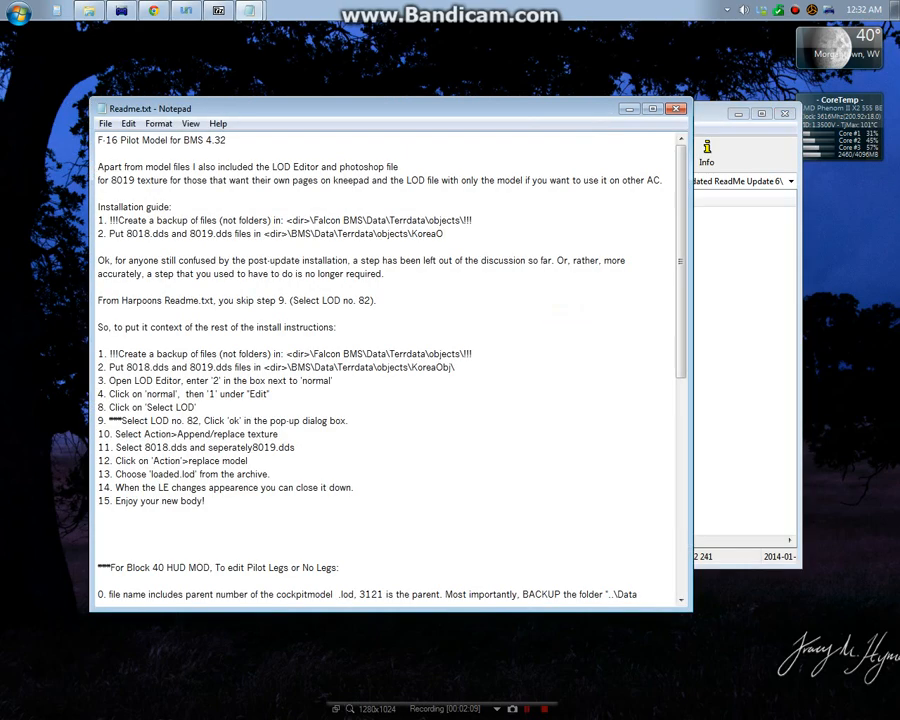
drag(390, 108, 557, 141)
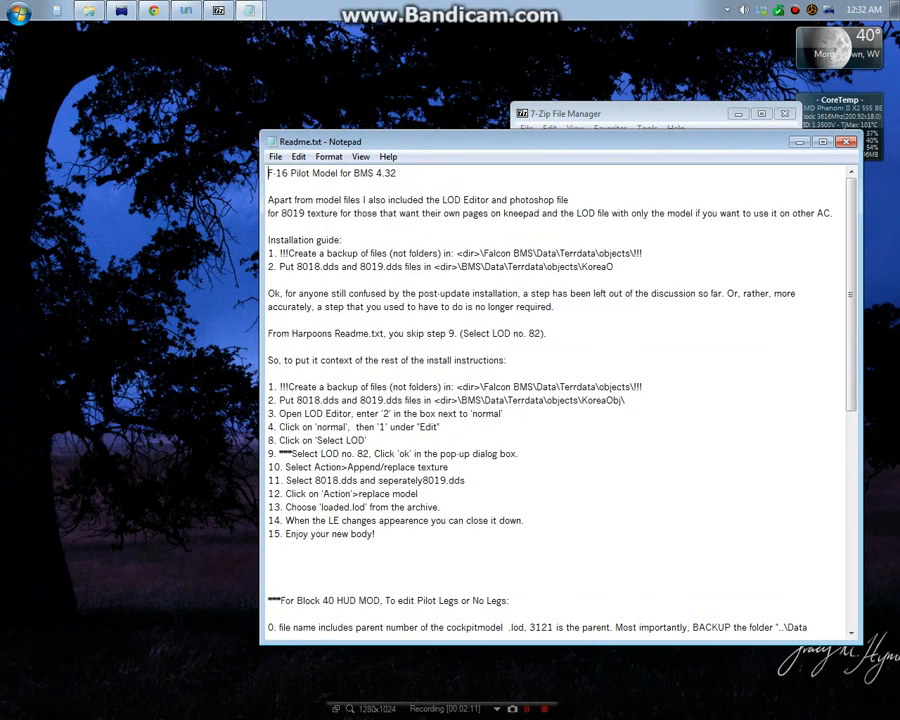
drag(269, 387, 375, 533)
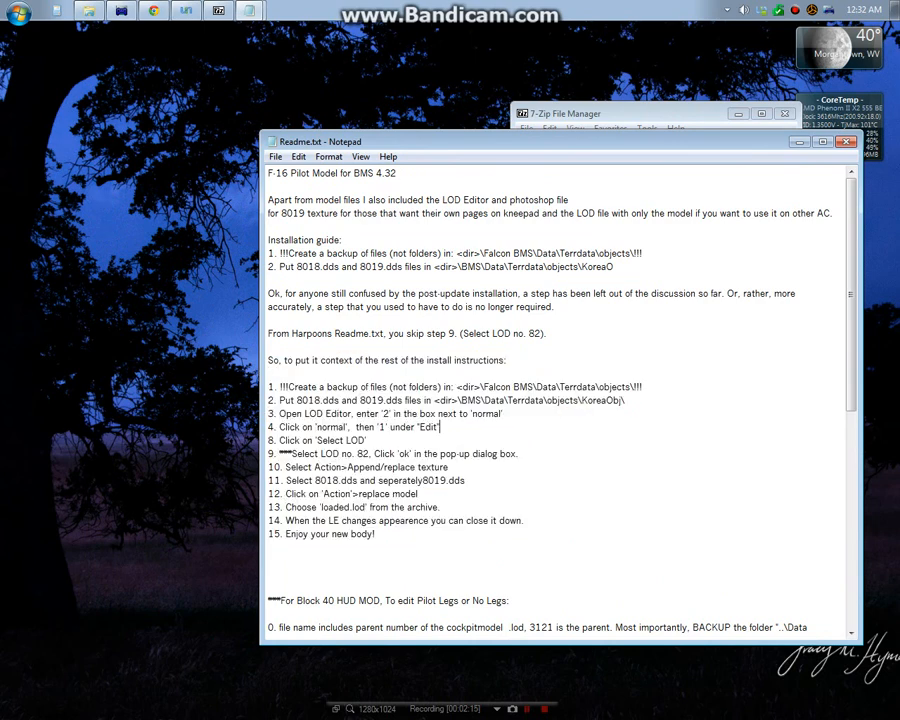
drag(559, 141, 633, 60)
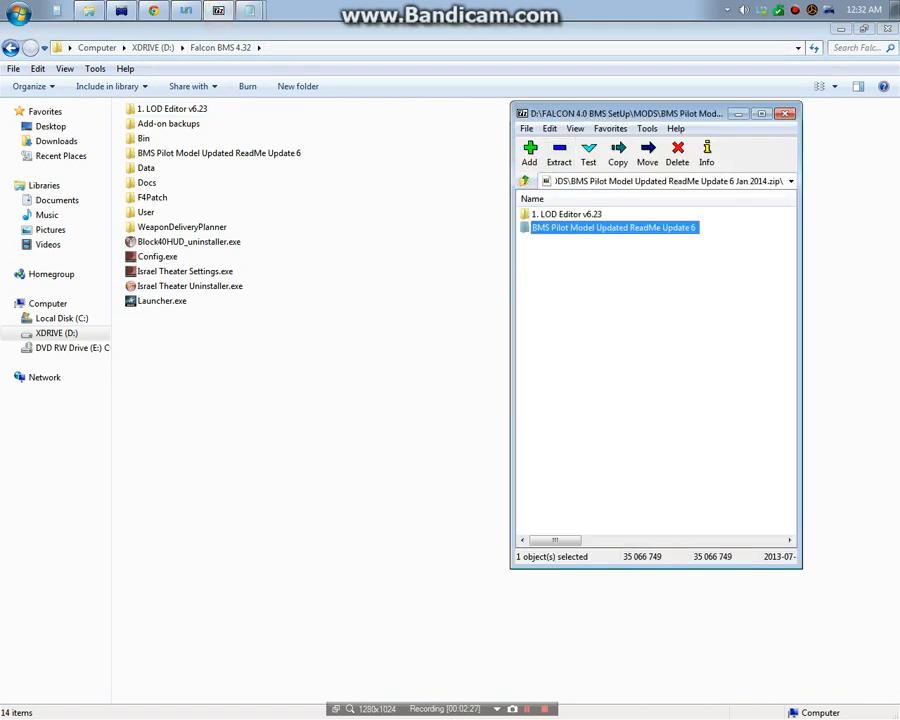
Clear the archive selection and reopen the Readme steps beside the Falcon BMS 4.32 folder
click(566, 213)
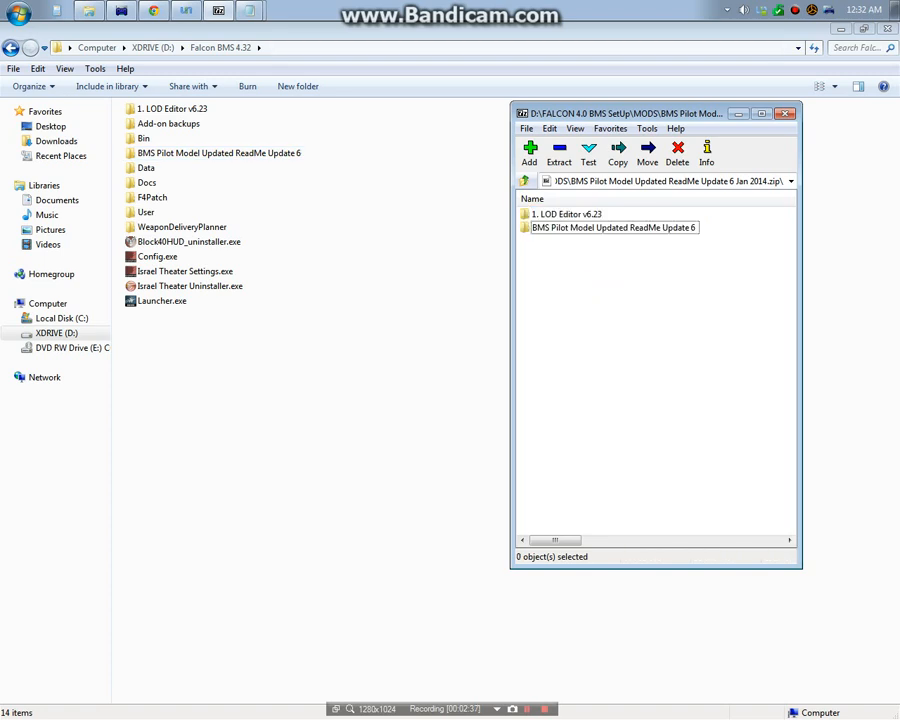
double_click(615, 227)
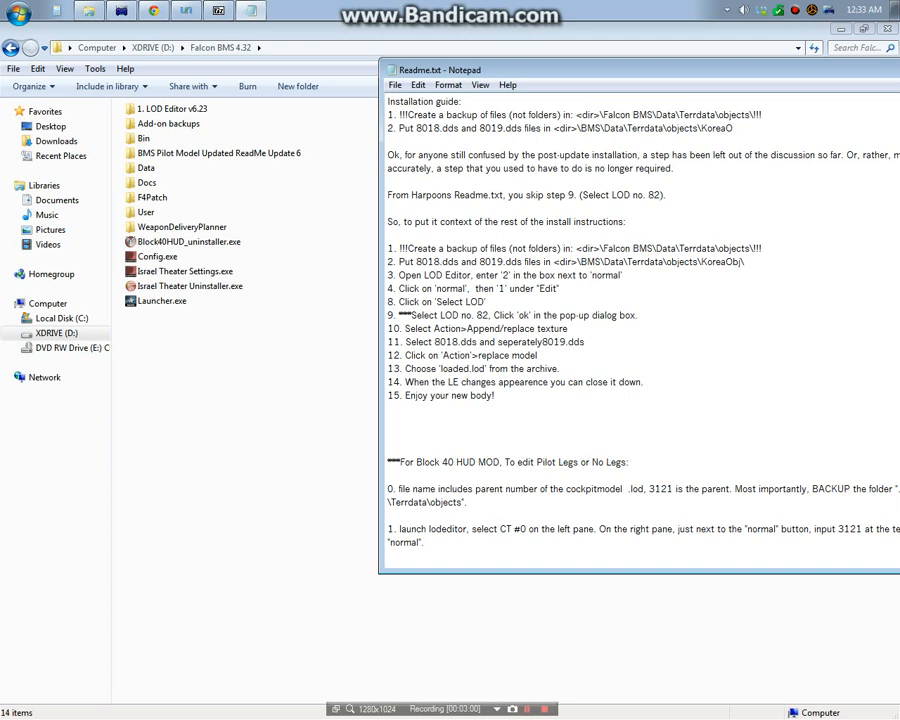
click(218, 153)
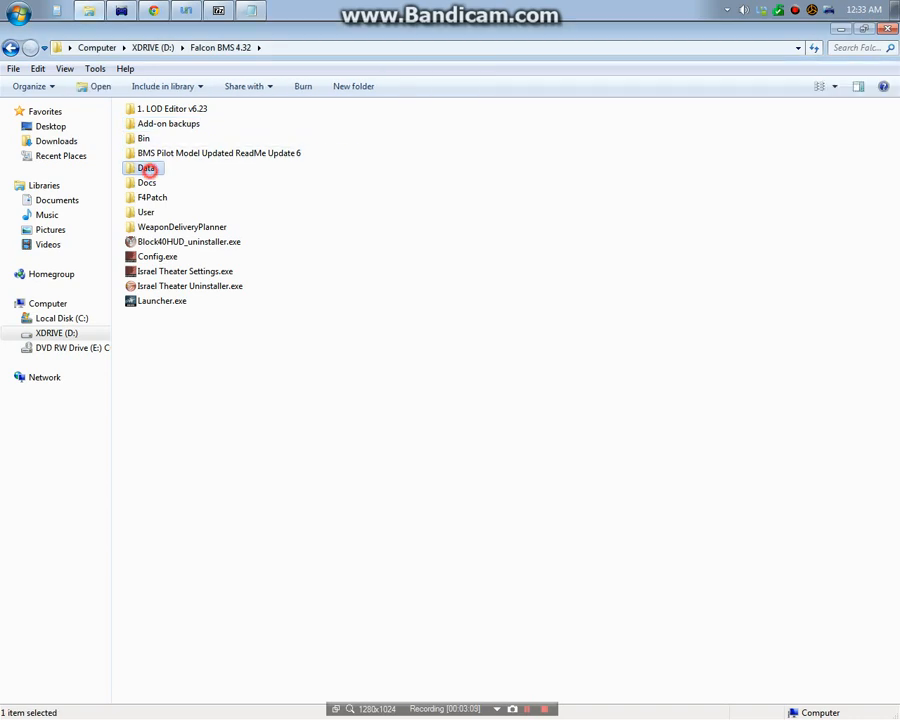
double_click(146, 167)
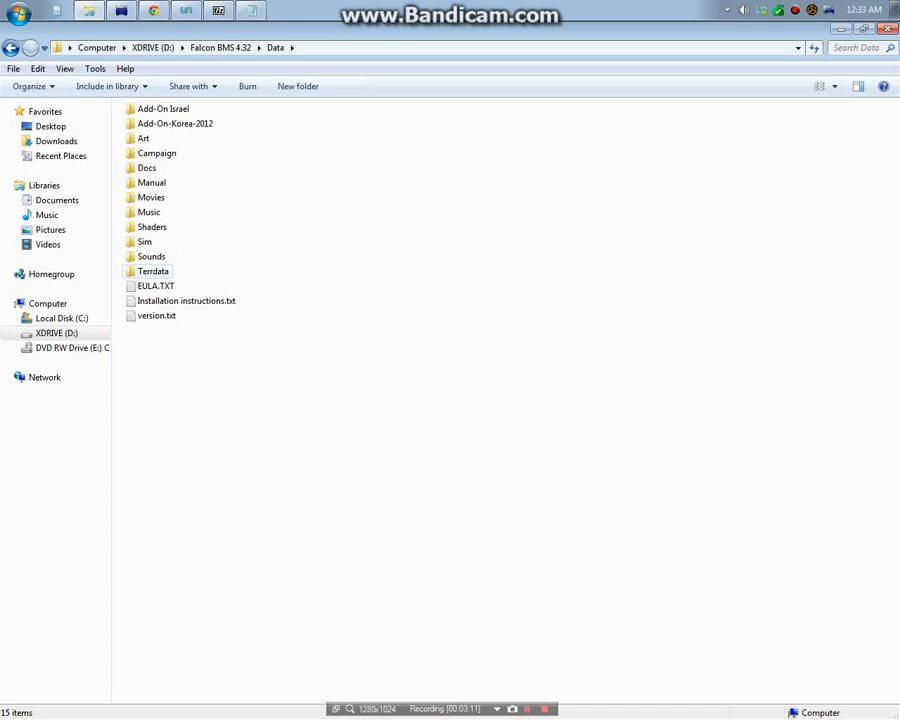
double_click(153, 271)
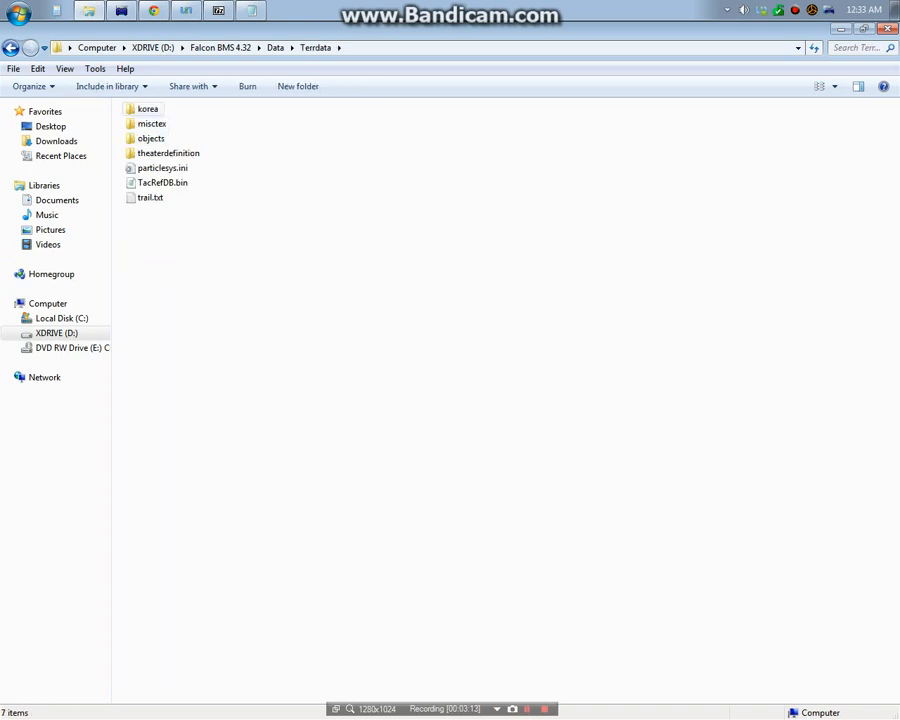
double_click(148, 109)
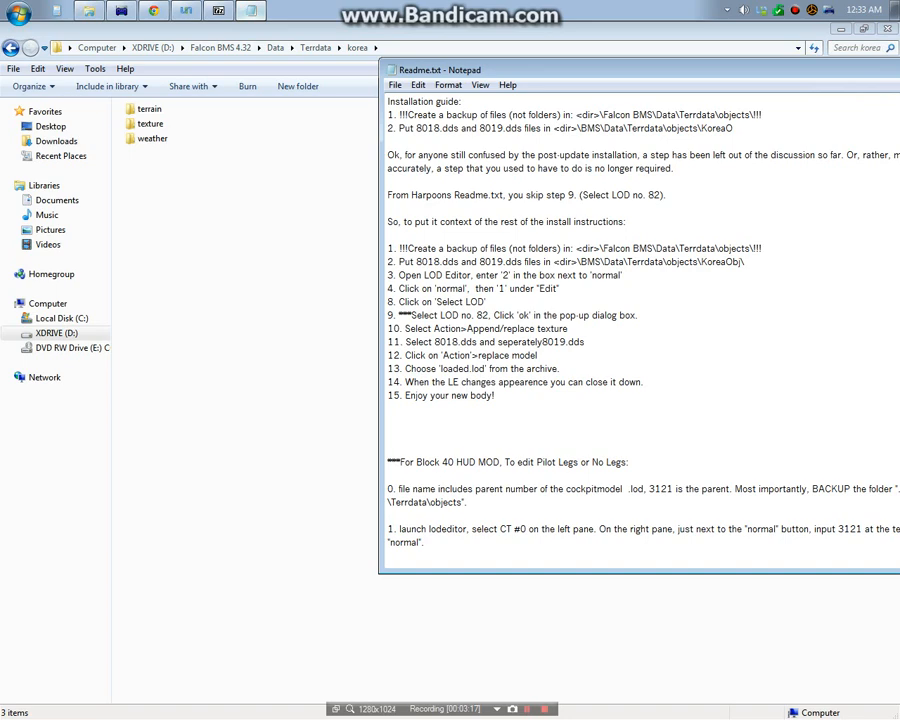
click(888, 40)
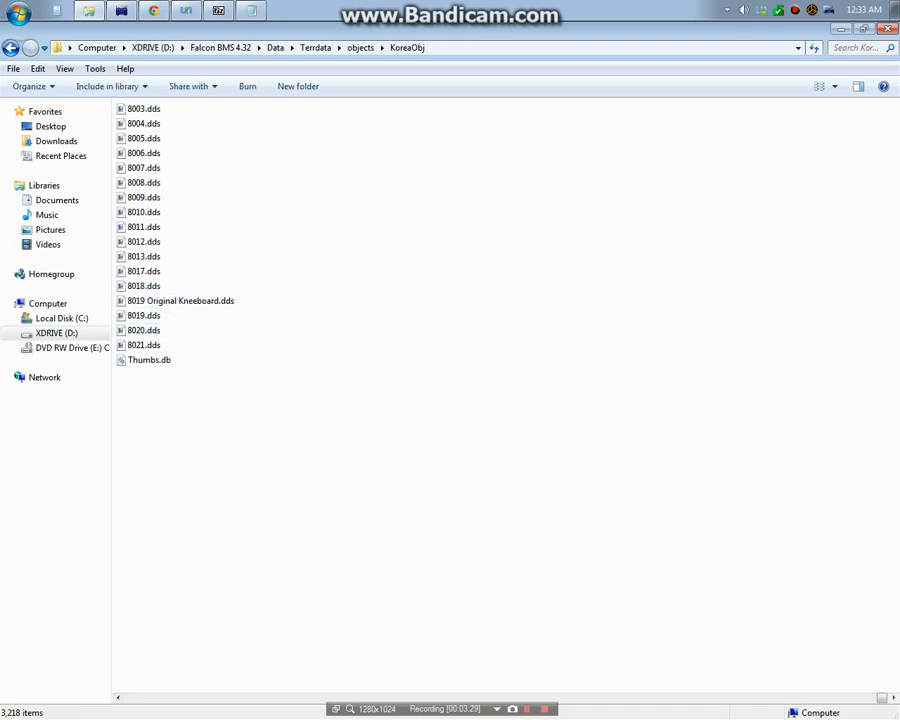
click(230, 47)
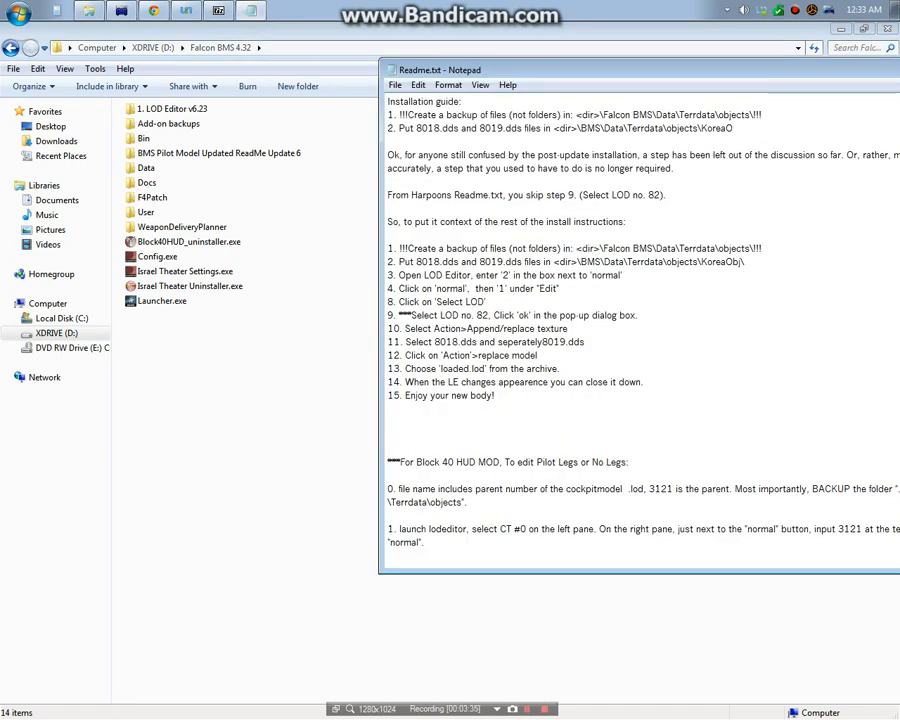
Run LODEditor.exe from the LOD Editor v6.23 folder and open KoreaObj.HDR
double_click(172, 108)
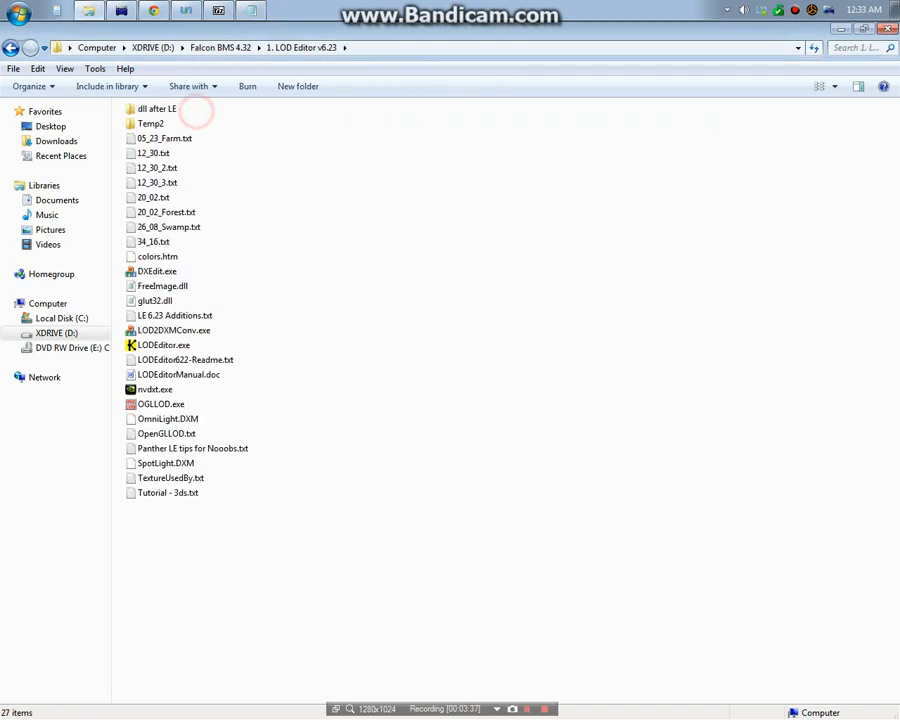
click(163, 344)
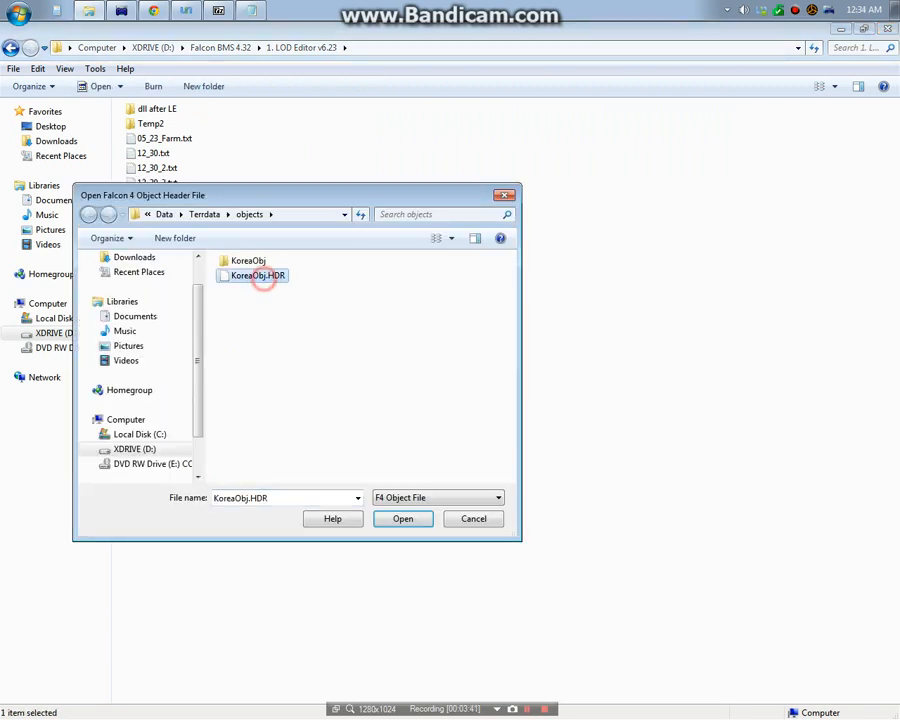
click(402, 518)
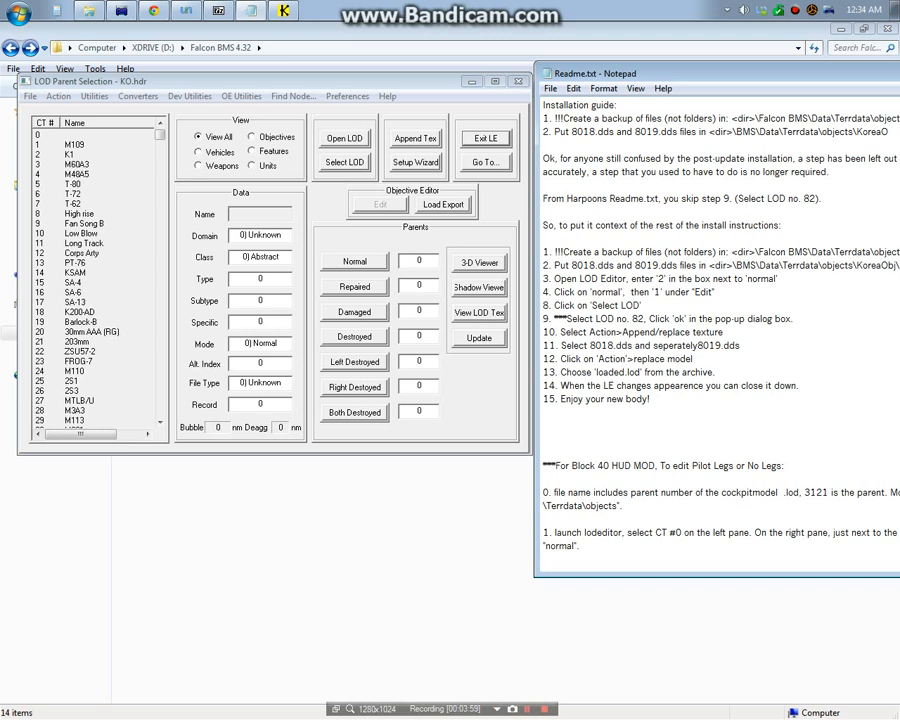
Open the LOD Parent Data window for parent 2, listing LOD 82
click(417, 260)
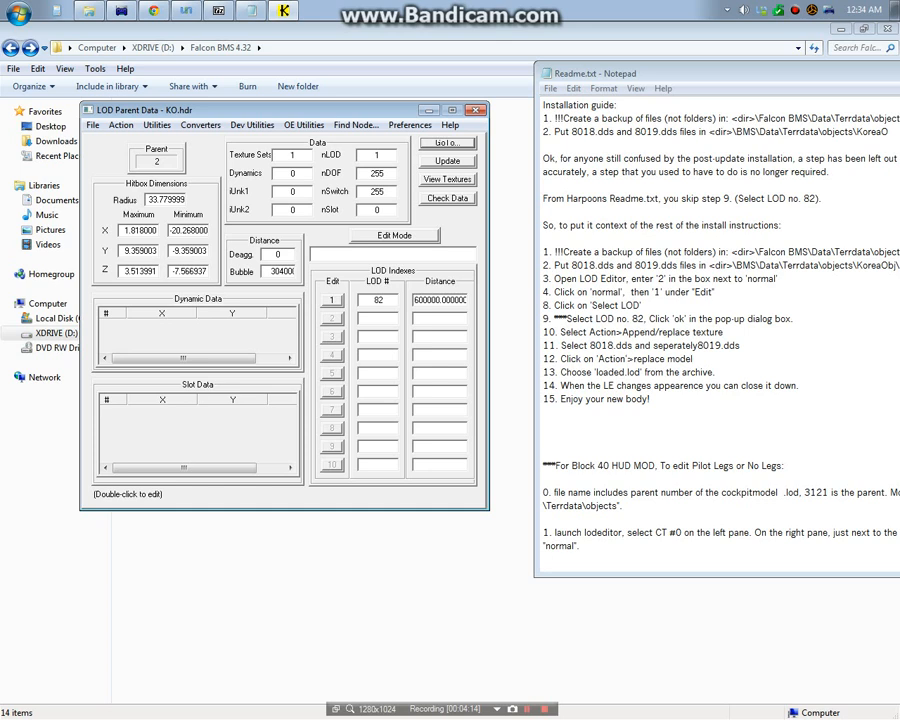
Open the LOD Data window and select LOD number 82
click(333, 300)
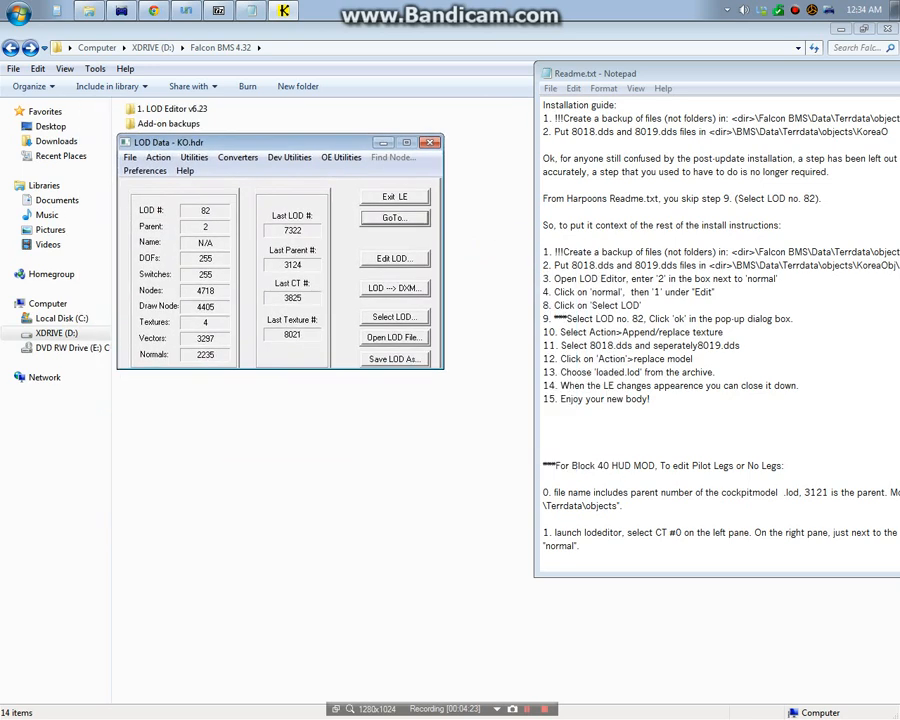
click(394, 317)
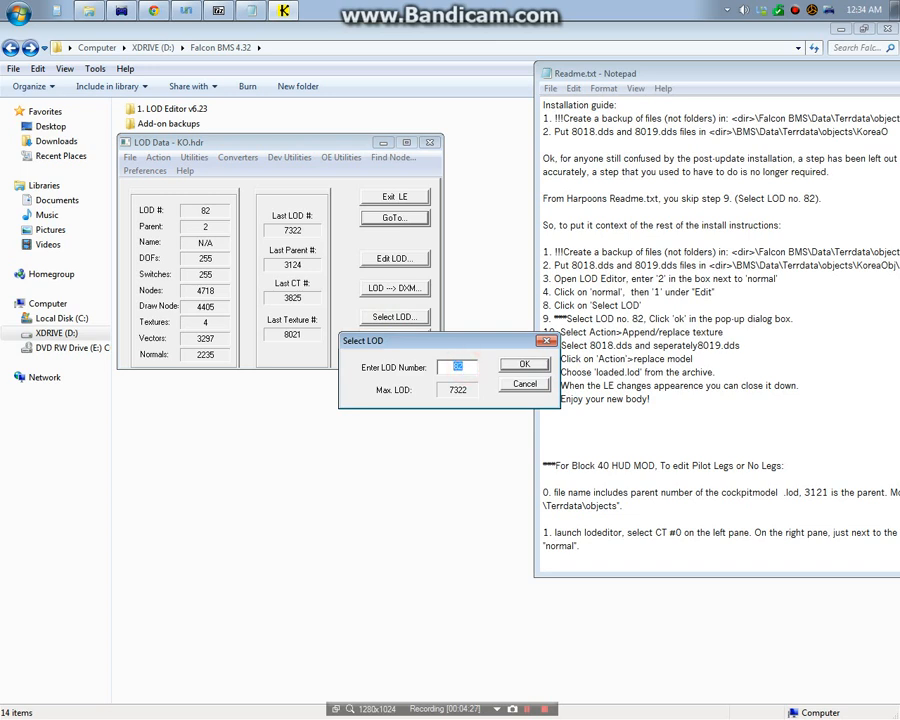
text(82)
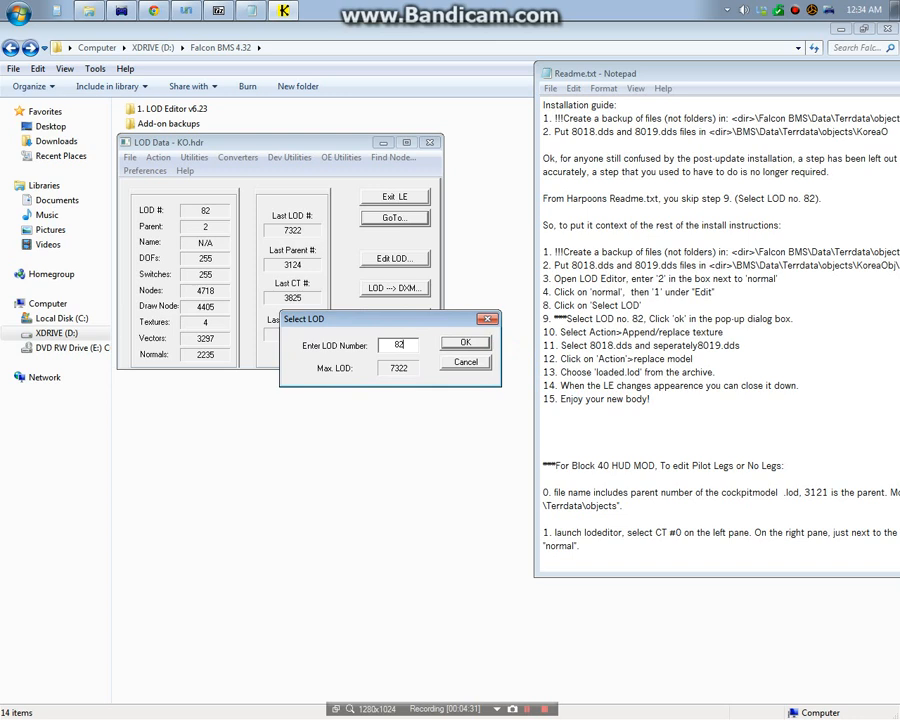
click(463, 343)
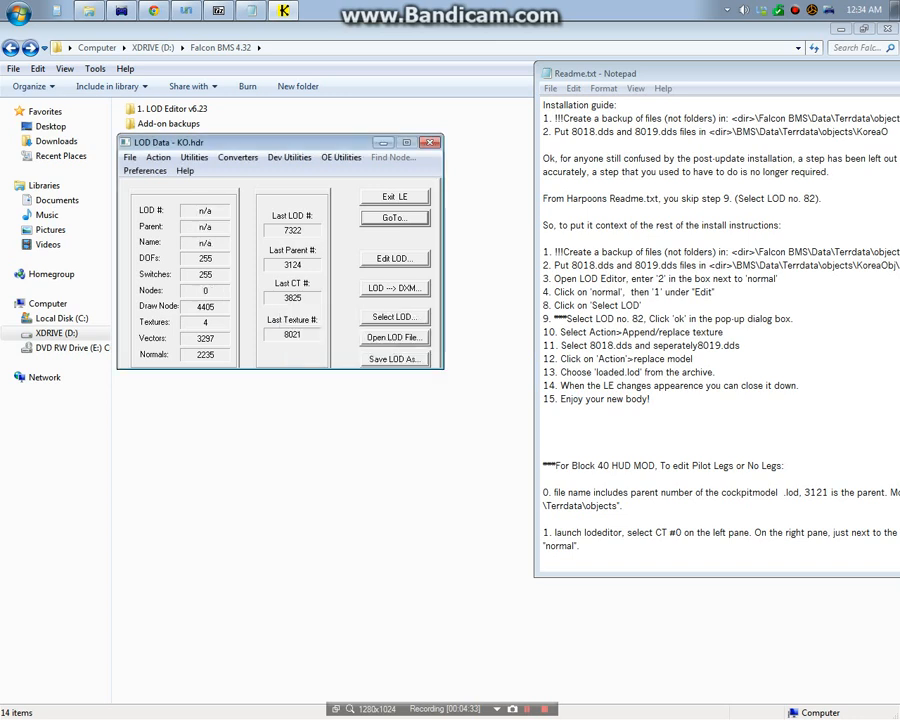
Replace texture 8018 with the new 8018.dds kneeboard file and confirm
click(158, 157)
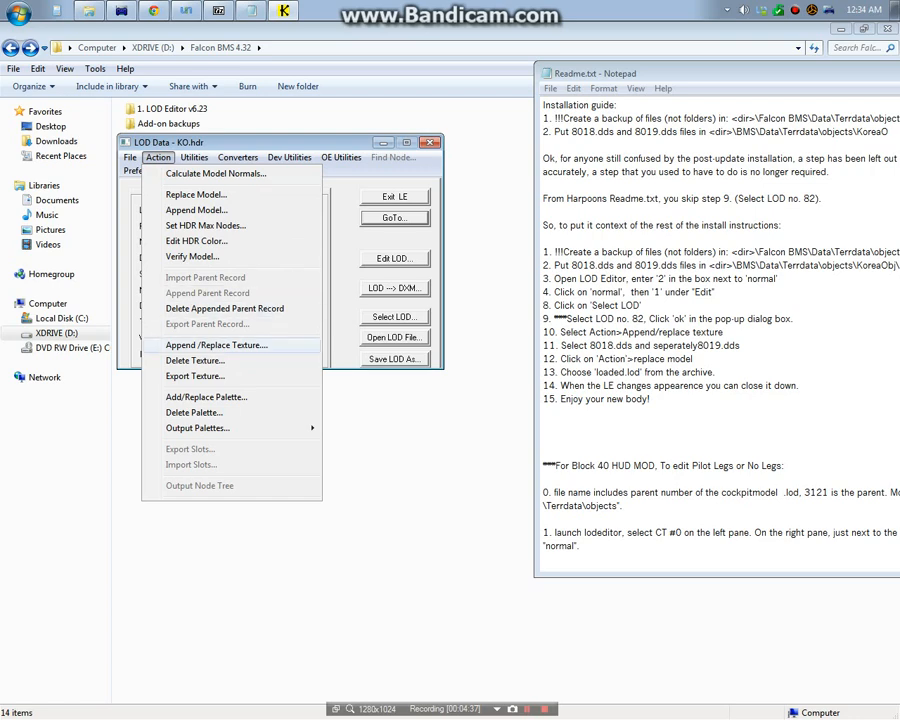
click(216, 344)
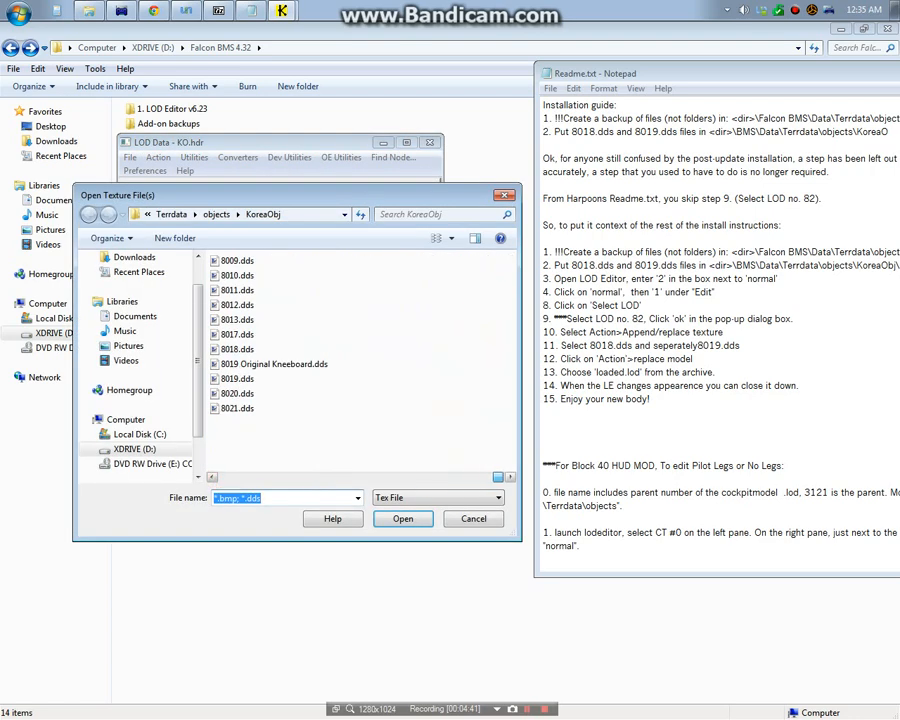
click(238, 349)
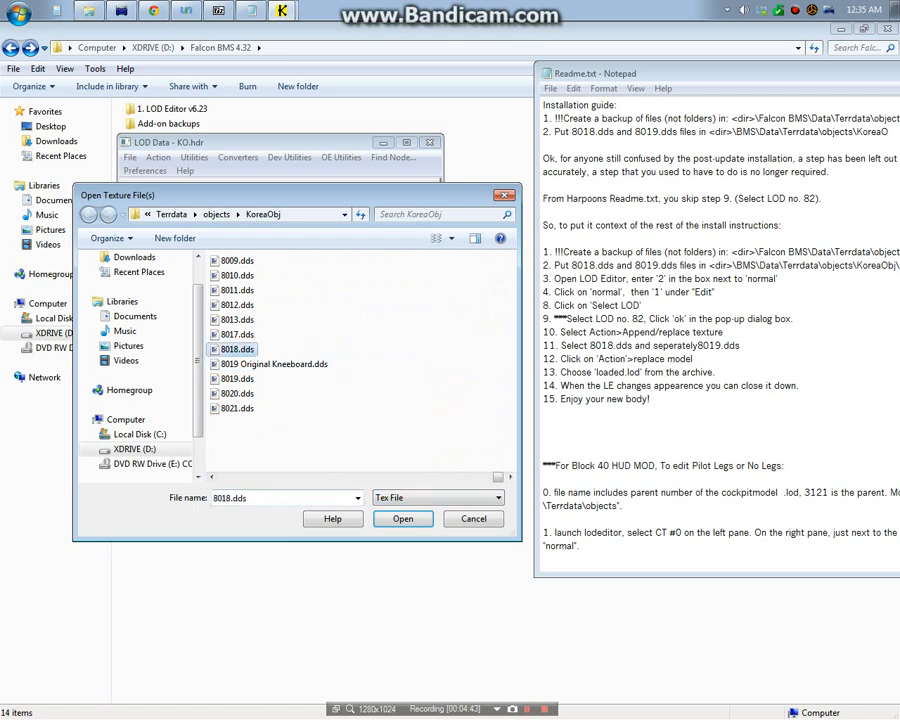
click(403, 519)
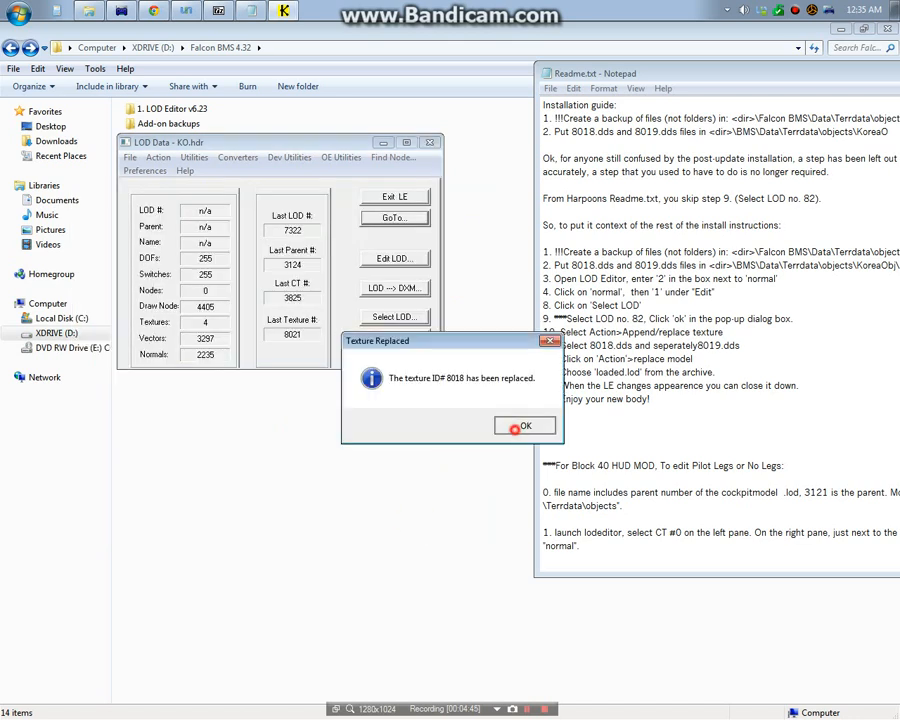
click(525, 425)
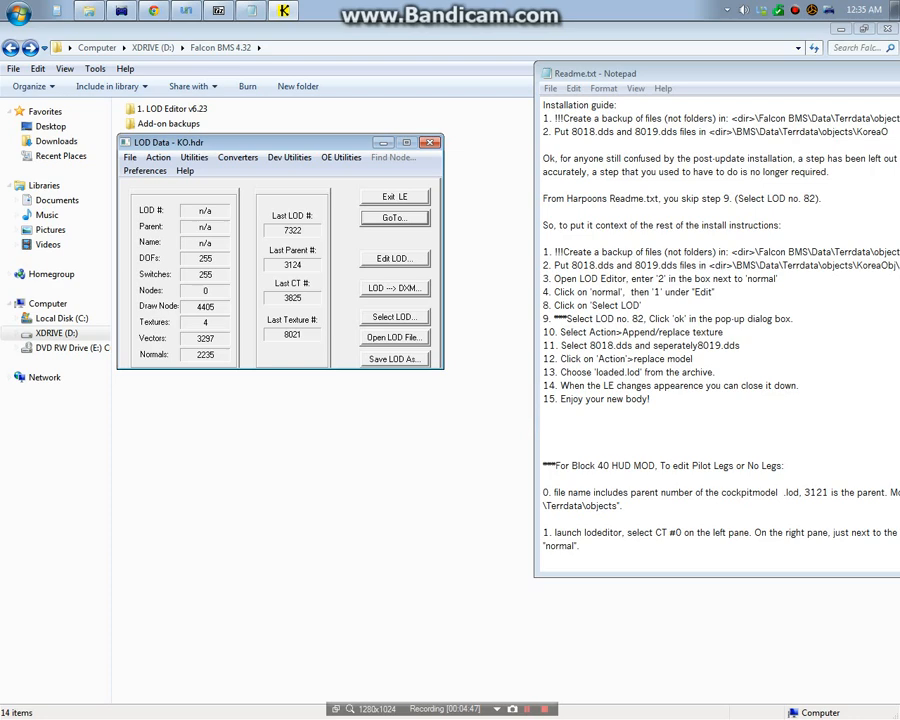
Replace texture 8019 with the new 8019.dds kneeboard file and confirm
click(157, 157)
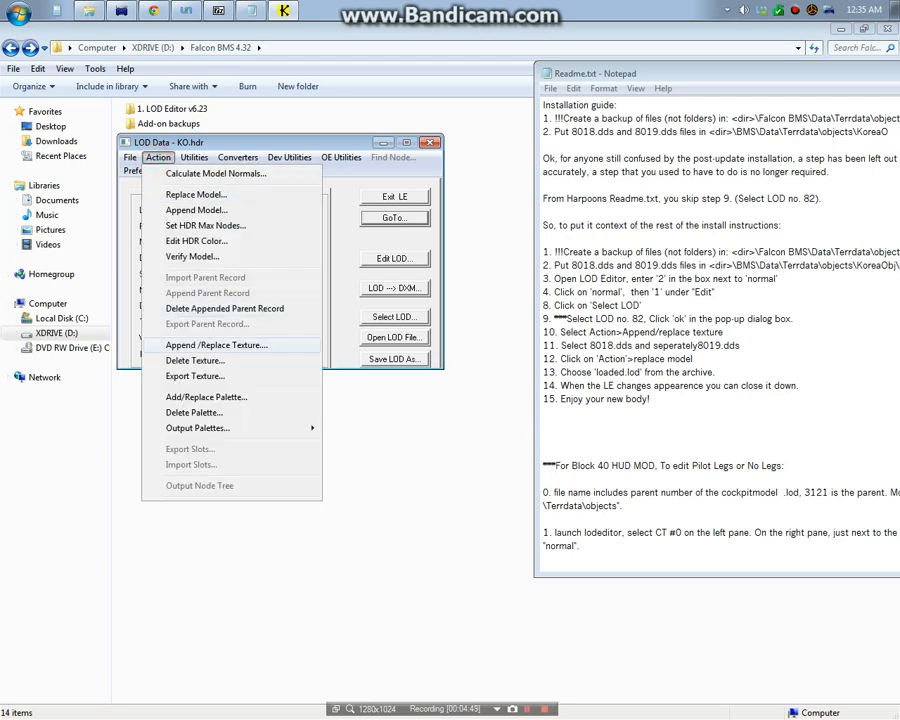
click(216, 344)
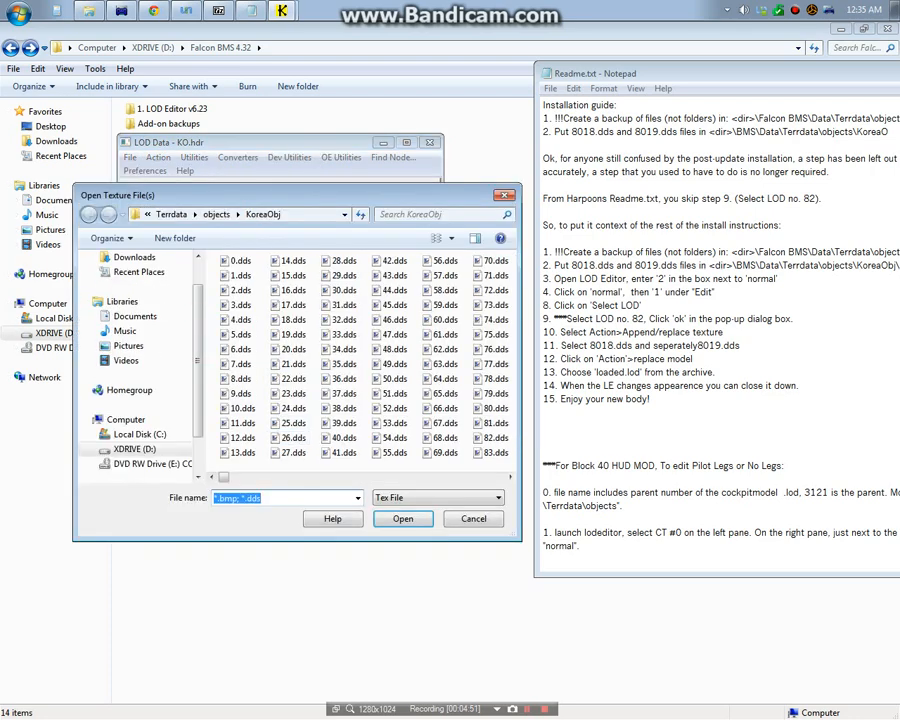
scroll(down, 3)
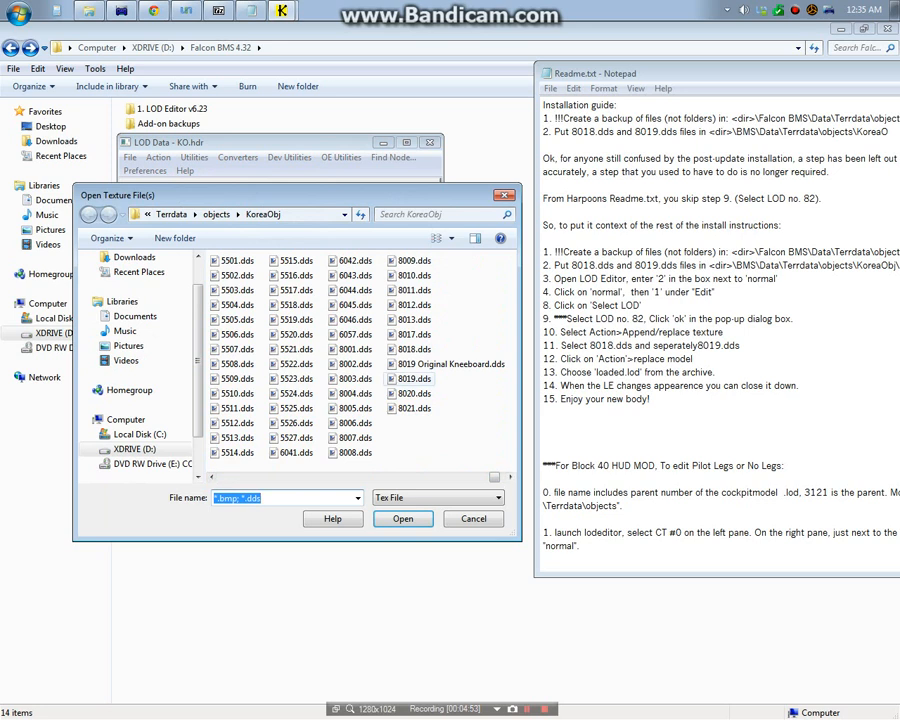
click(402, 518)
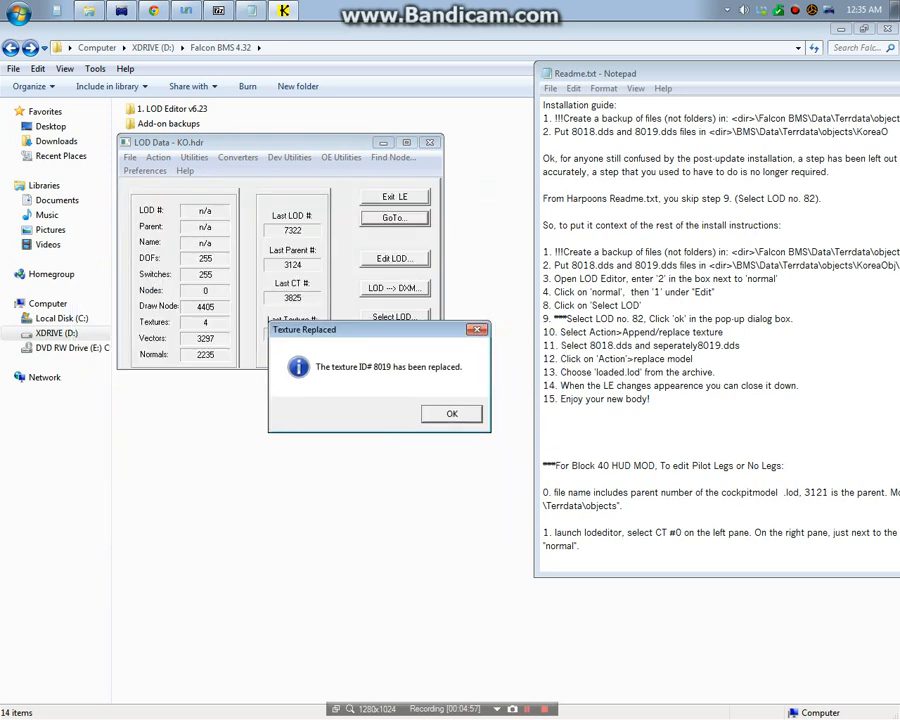
click(451, 414)
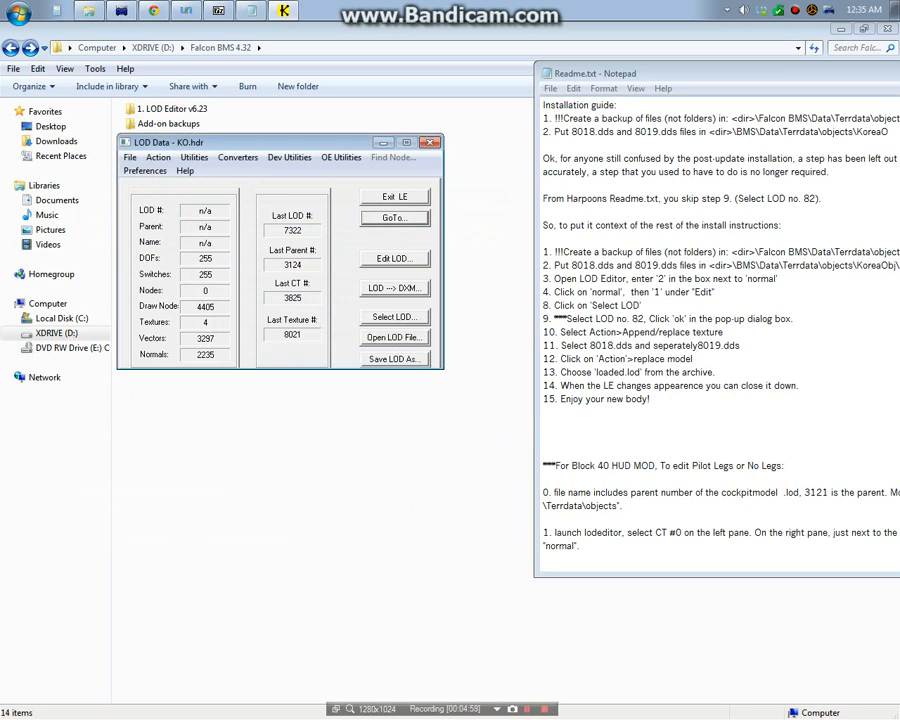
Choose onlylegs.LOD from the BMS Pilot Model Updated folder as the replacement model
click(157, 157)
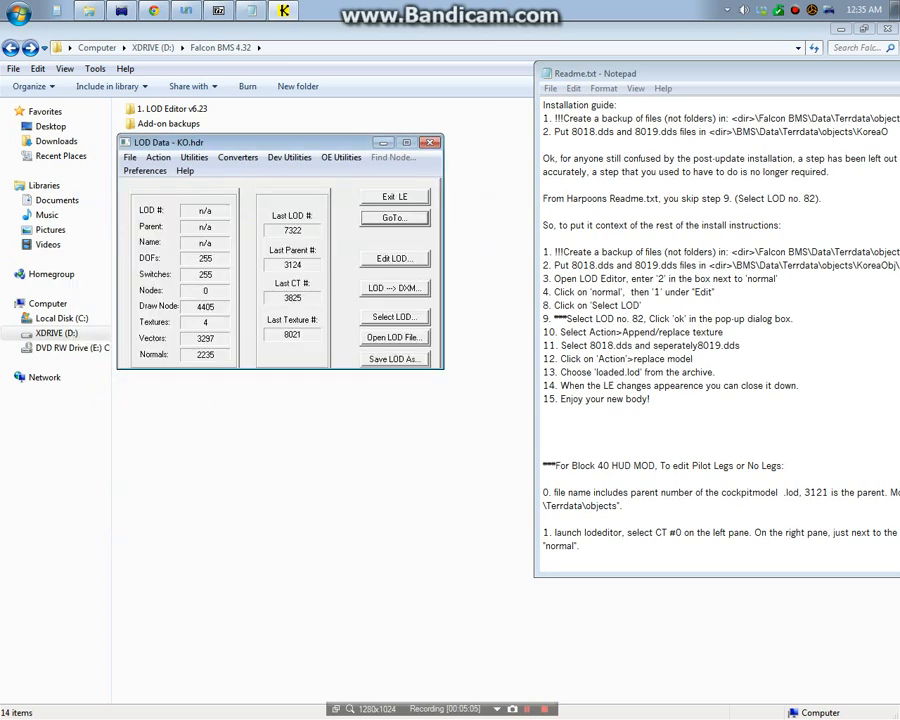
click(157, 157)
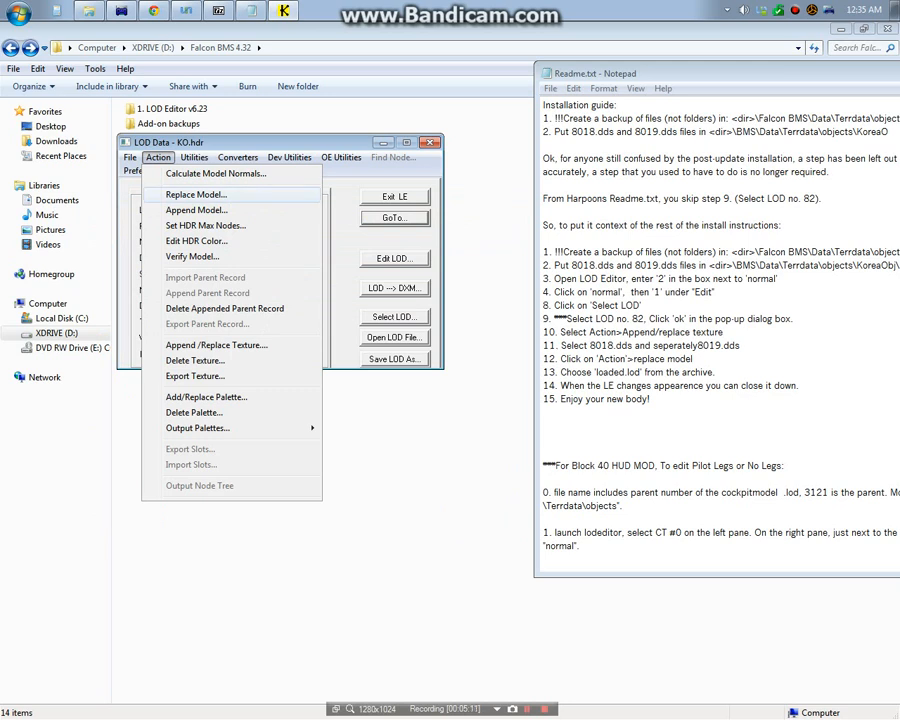
click(195, 194)
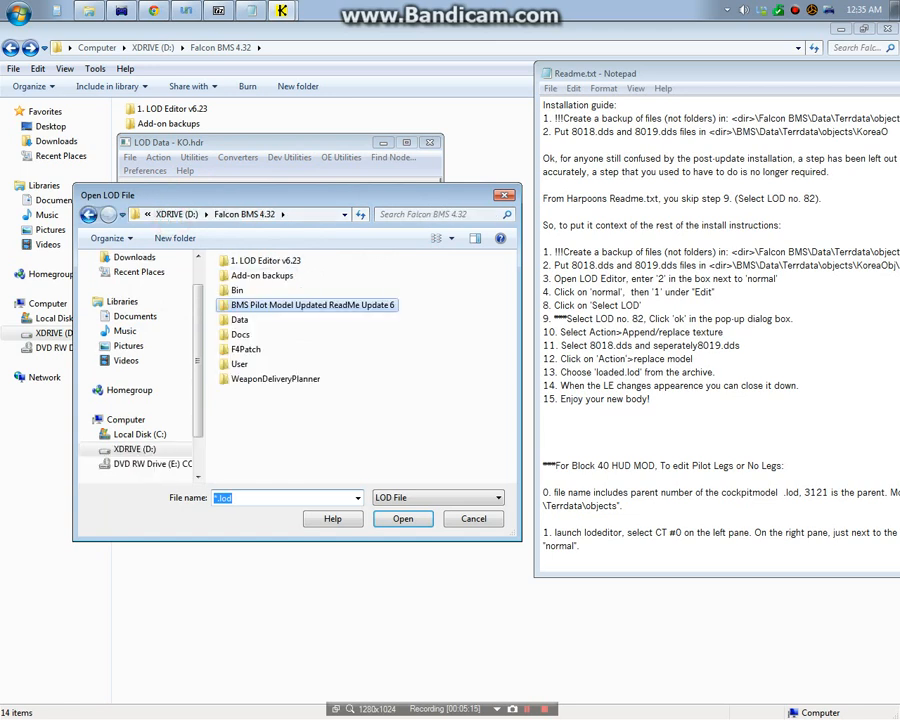
double_click(311, 305)
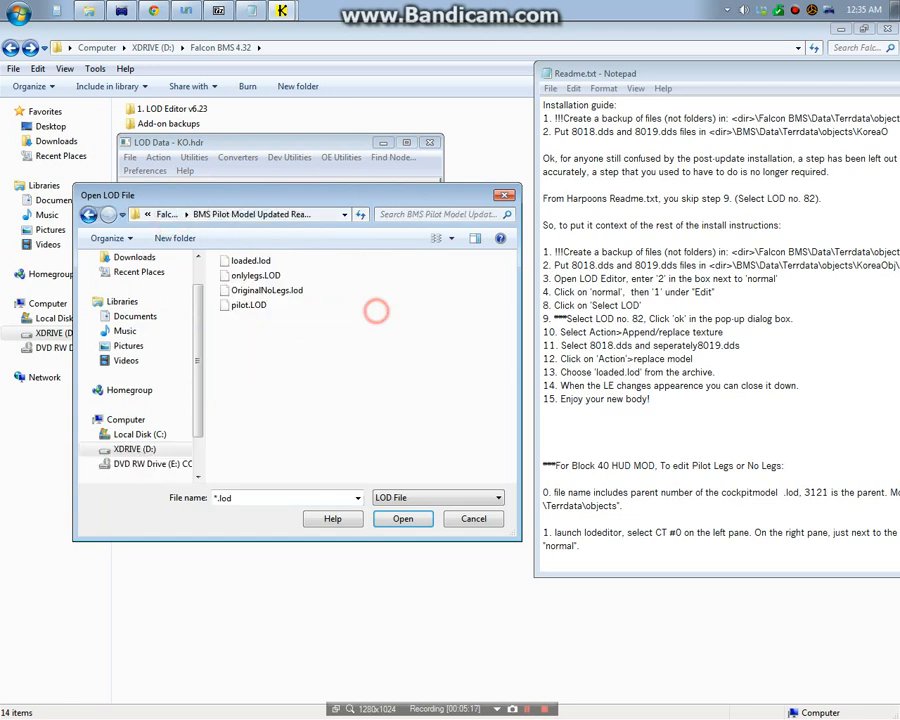
click(249, 305)
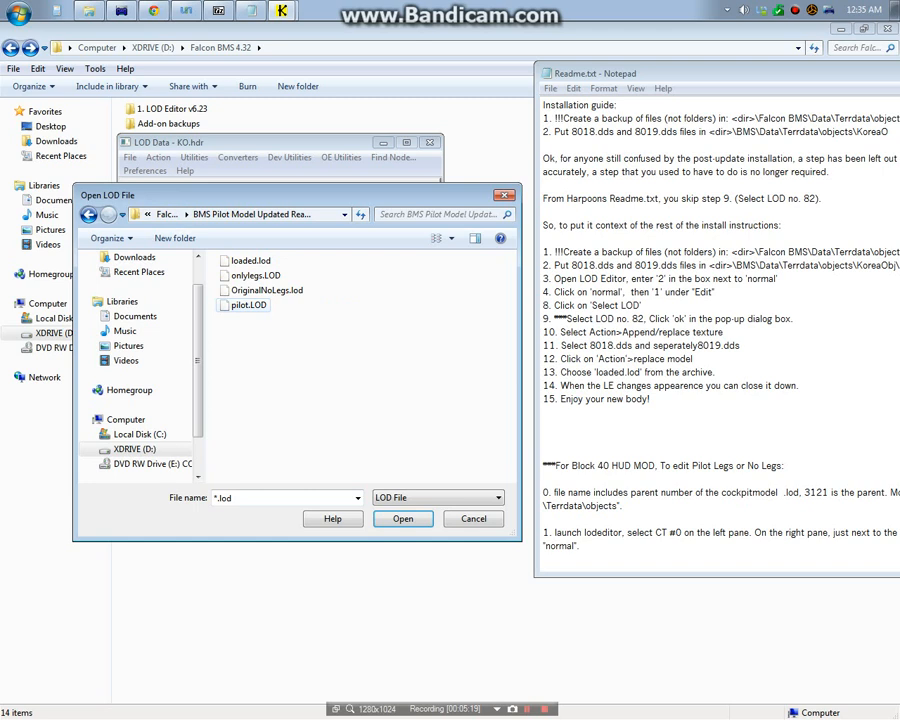
mouse_move(247, 305)
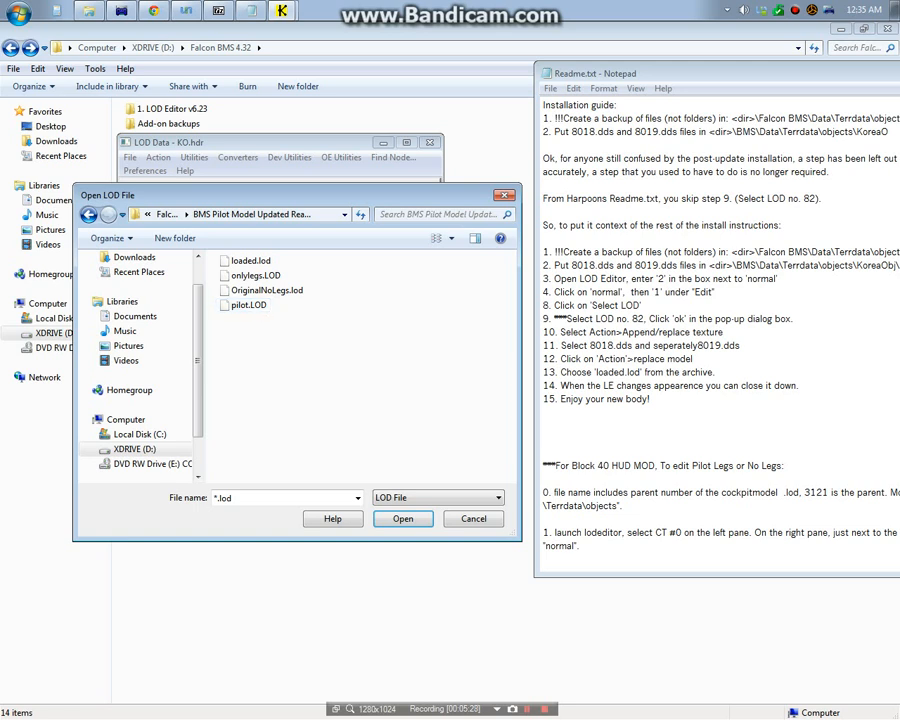
click(255, 275)
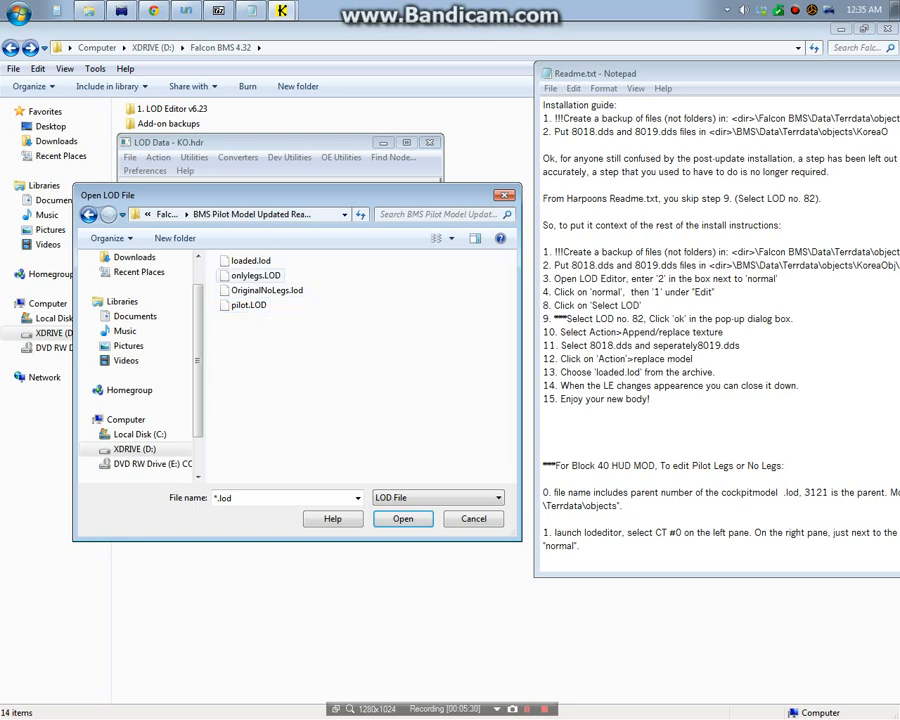
mouse_move(253, 275)
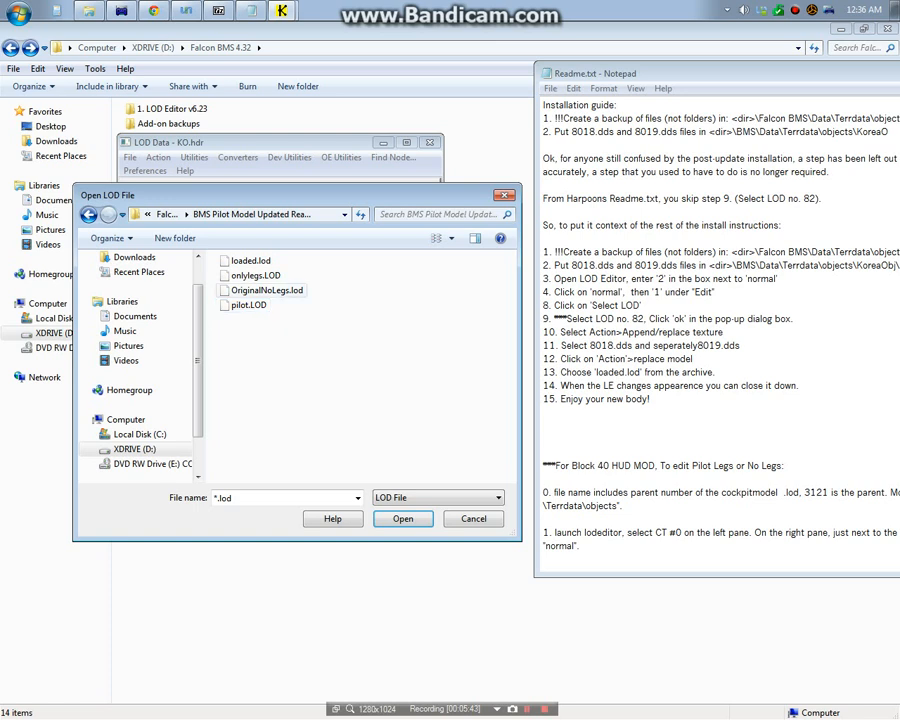
click(255, 275)
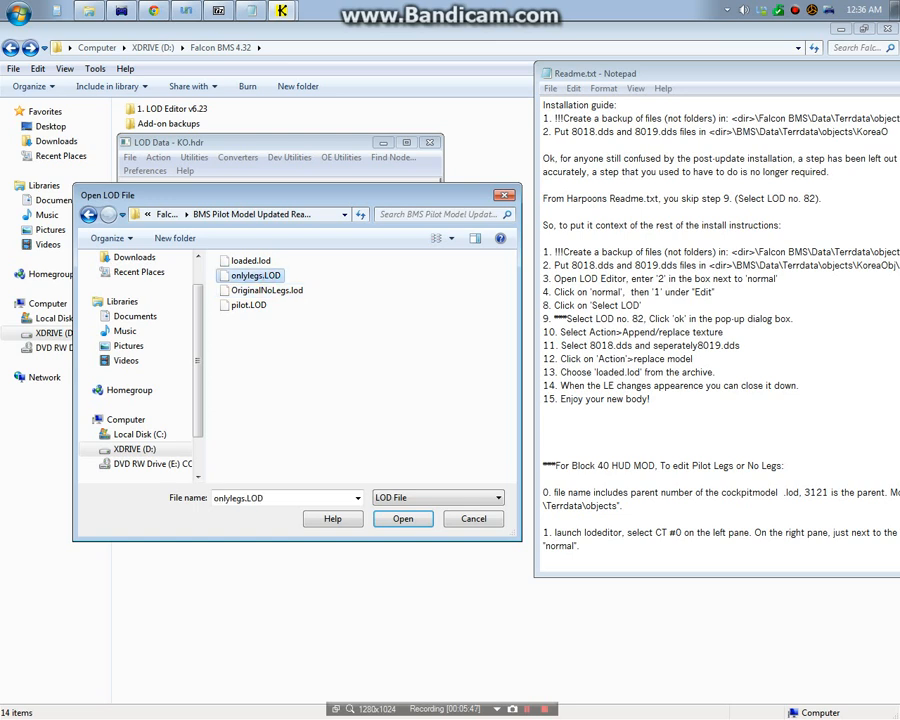
click(402, 518)
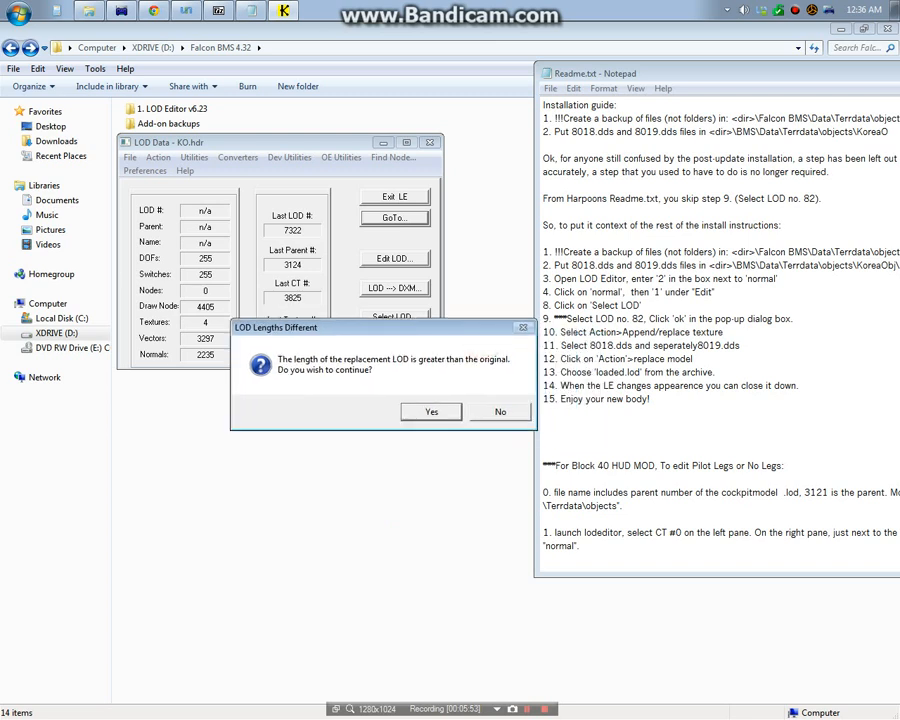
Accept the longer onlylegs LOD, exit LOD Editor, and open the 1. LOD Editor v6.23 folder
click(430, 411)
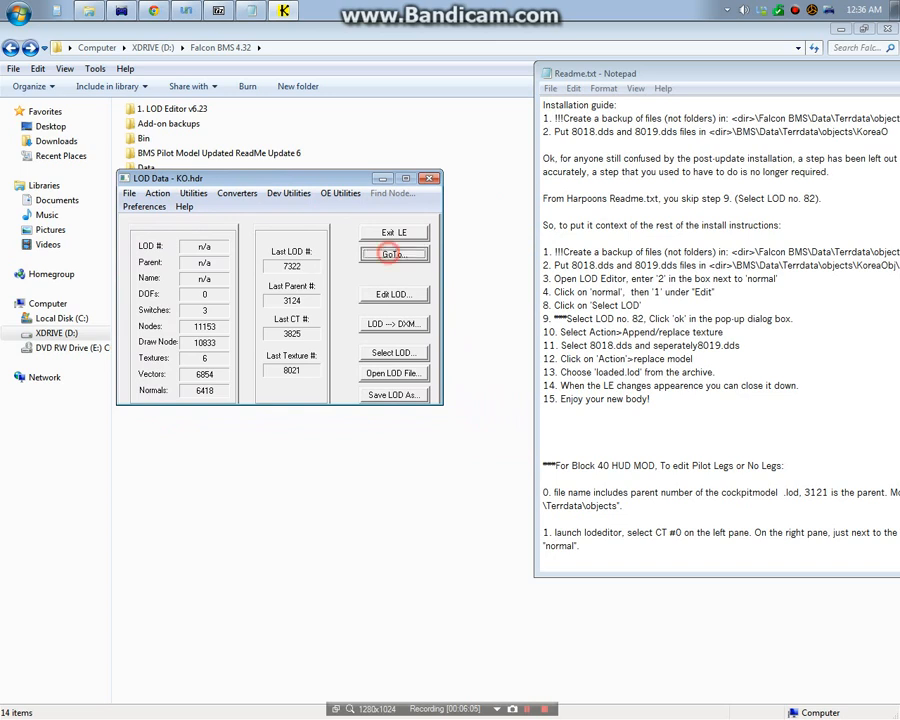
click(393, 253)
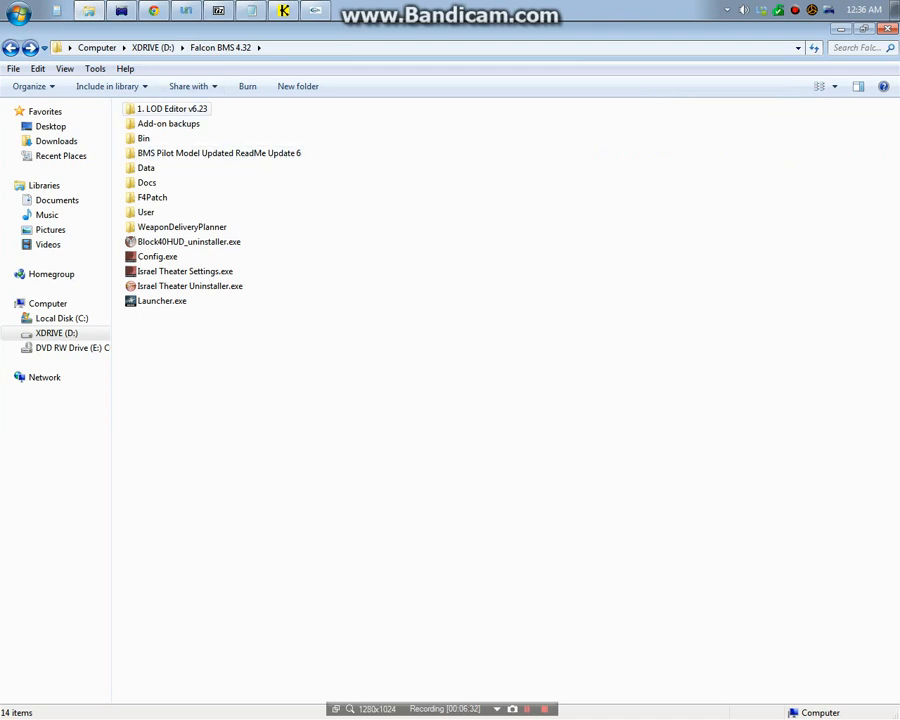
double_click(176, 109)
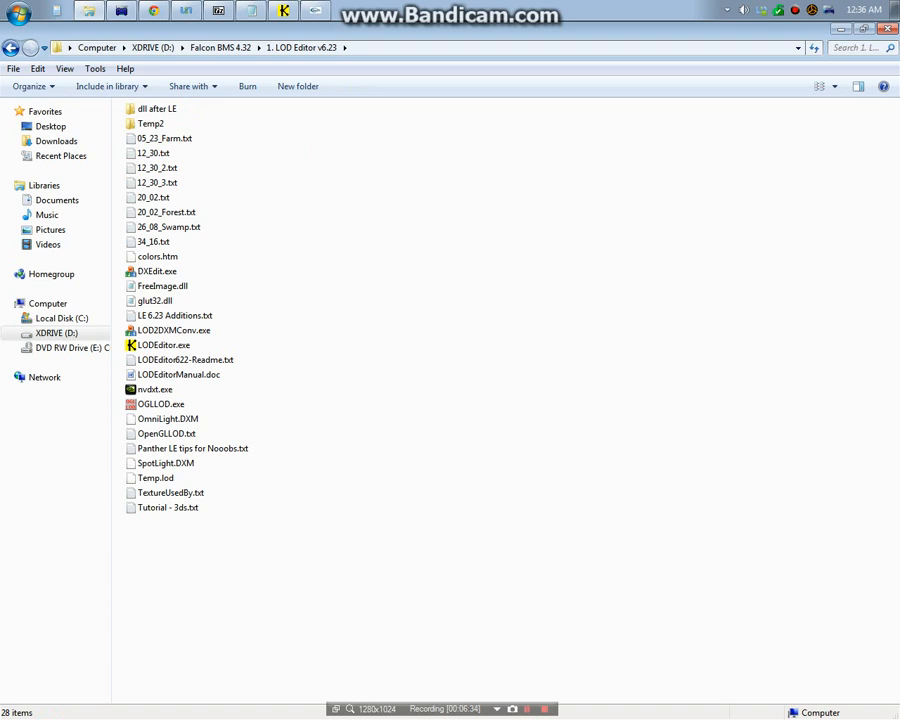
click(159, 403)
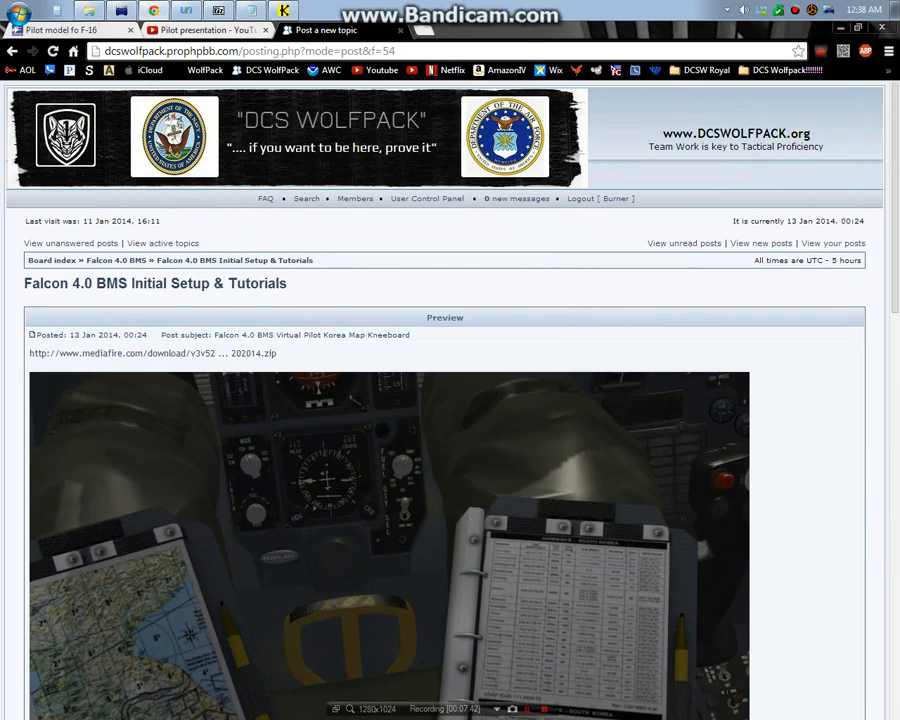
Scroll the forum preview, then switch to the 'Pilot presentation - YouTube' tab
scroll(down, 3)
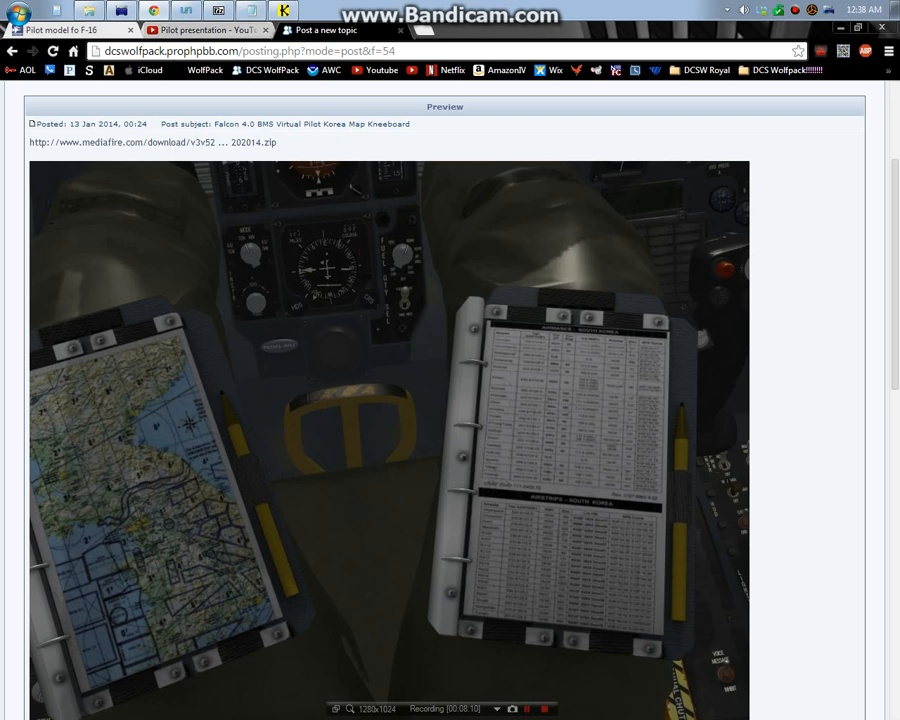
click(210, 28)
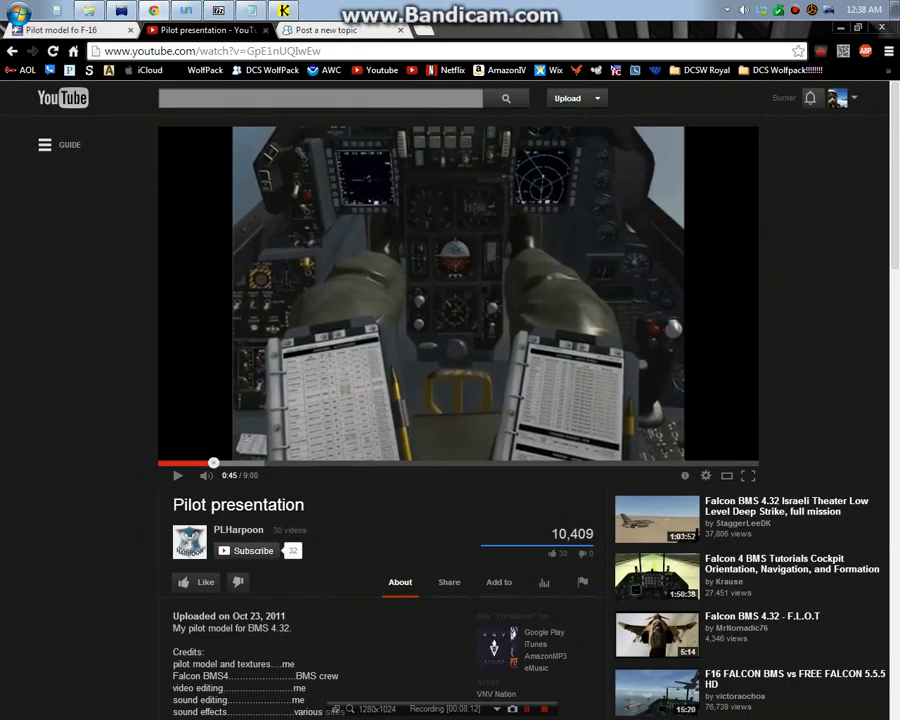